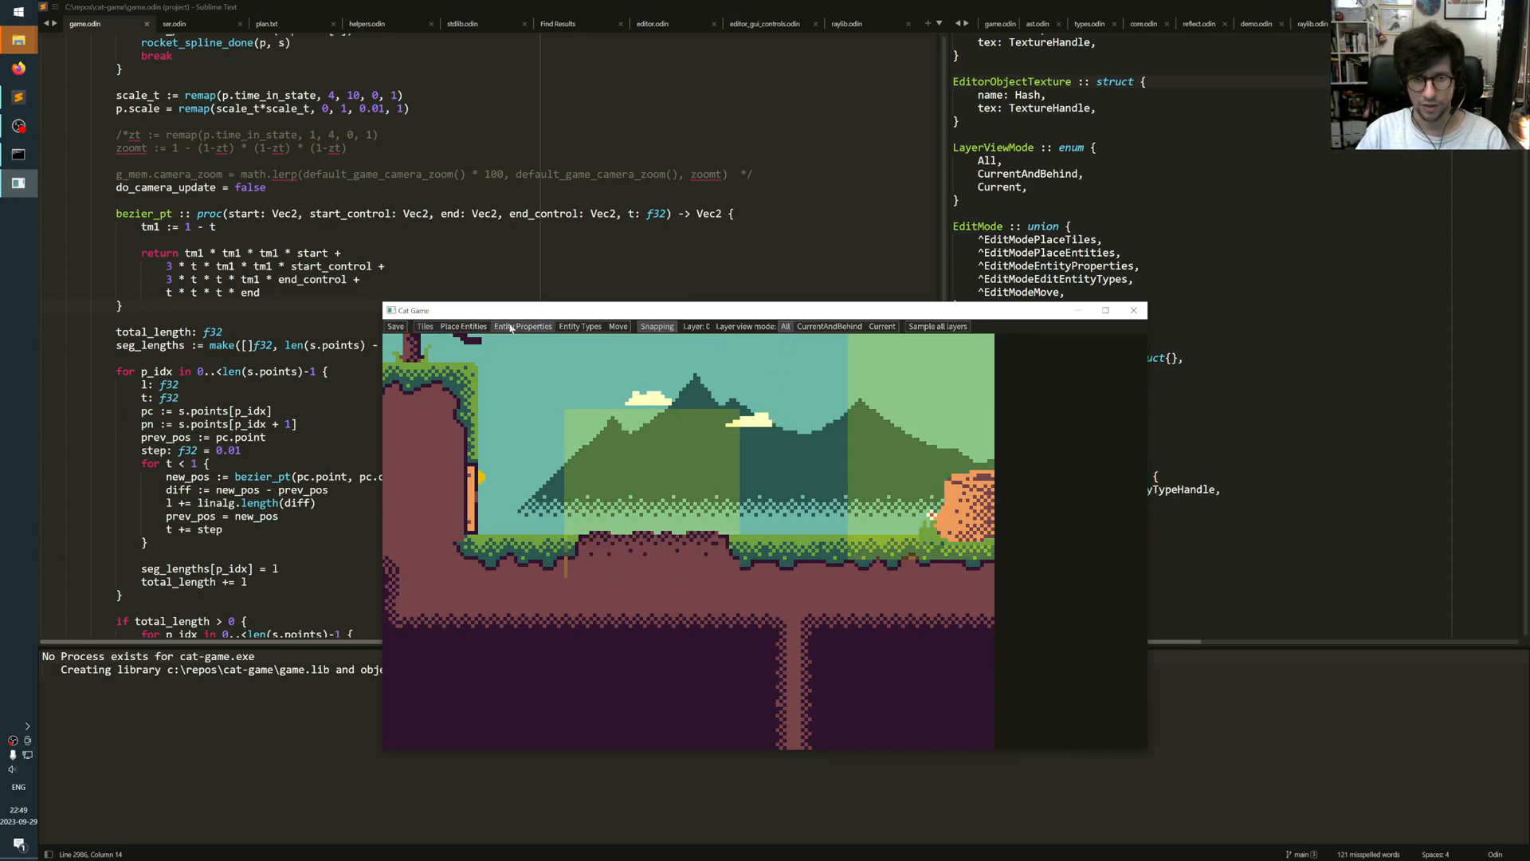
Step: Place an entity from the palette, then select the S spline entity's properties
click(462, 326)
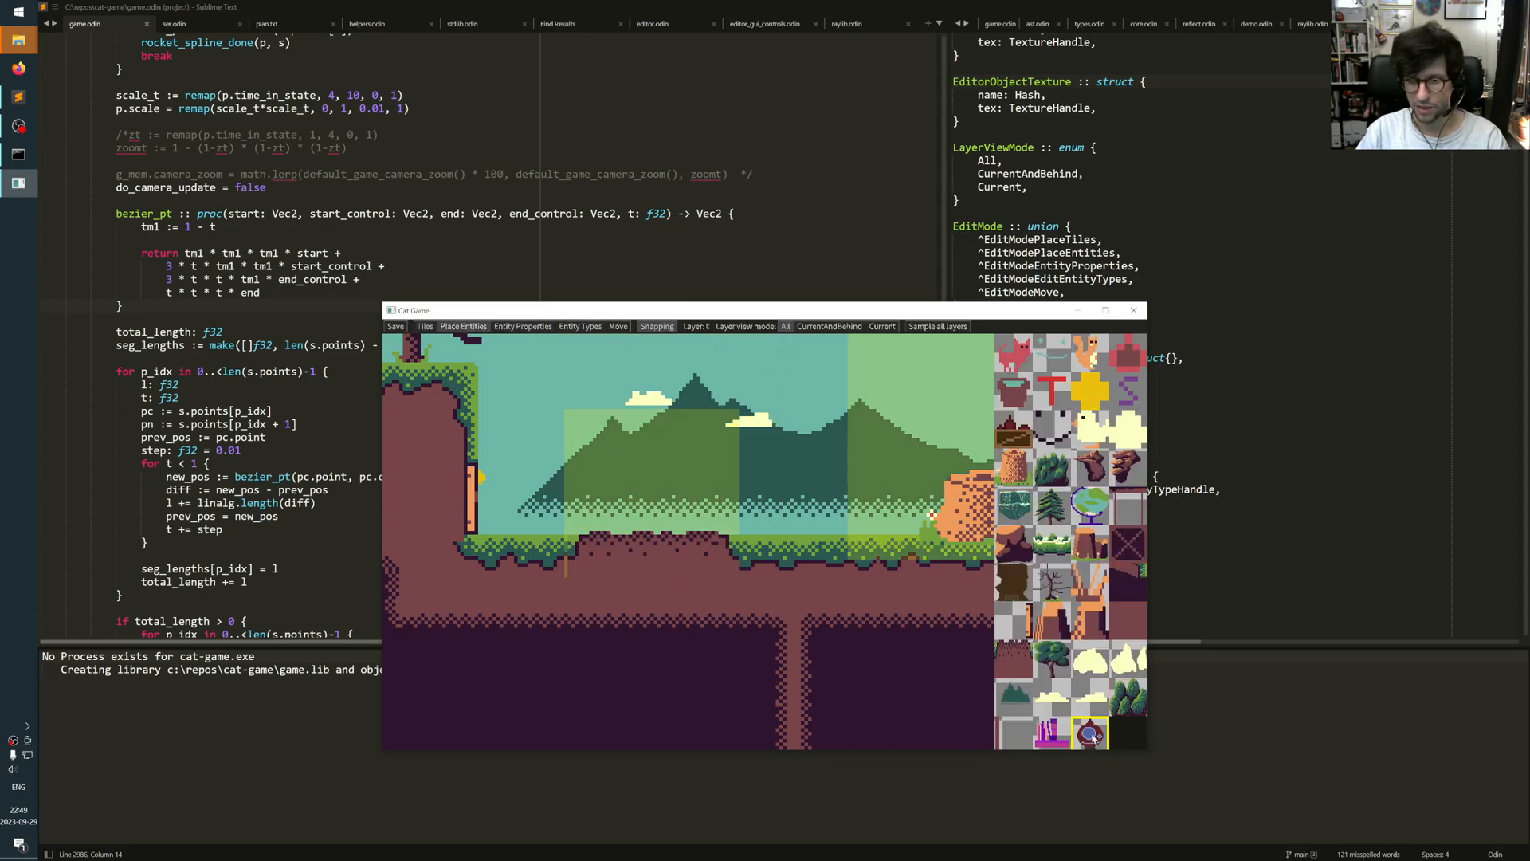
click(766, 478)
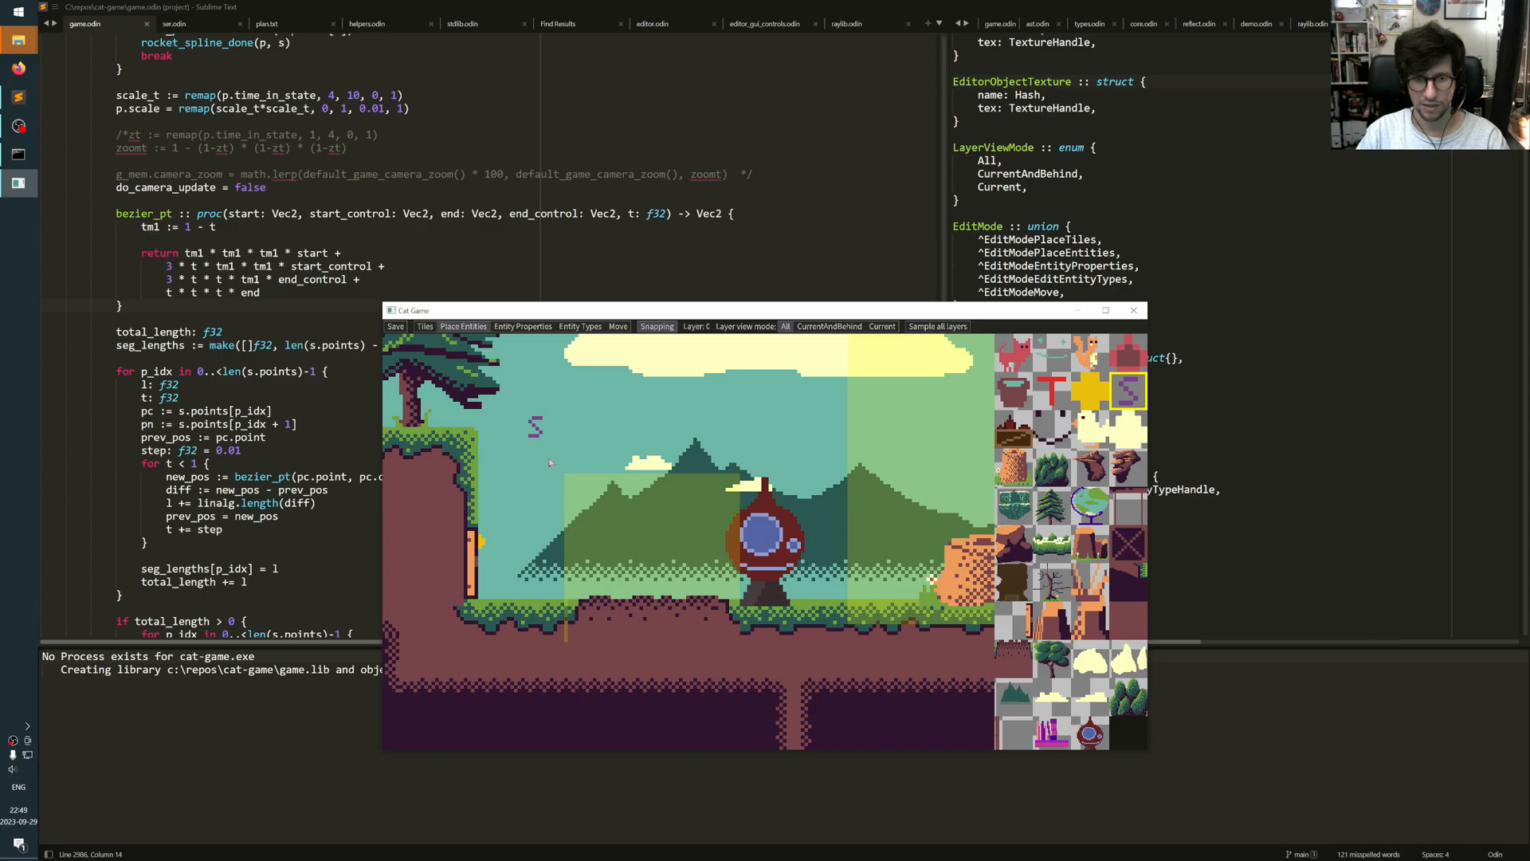
click(535, 427)
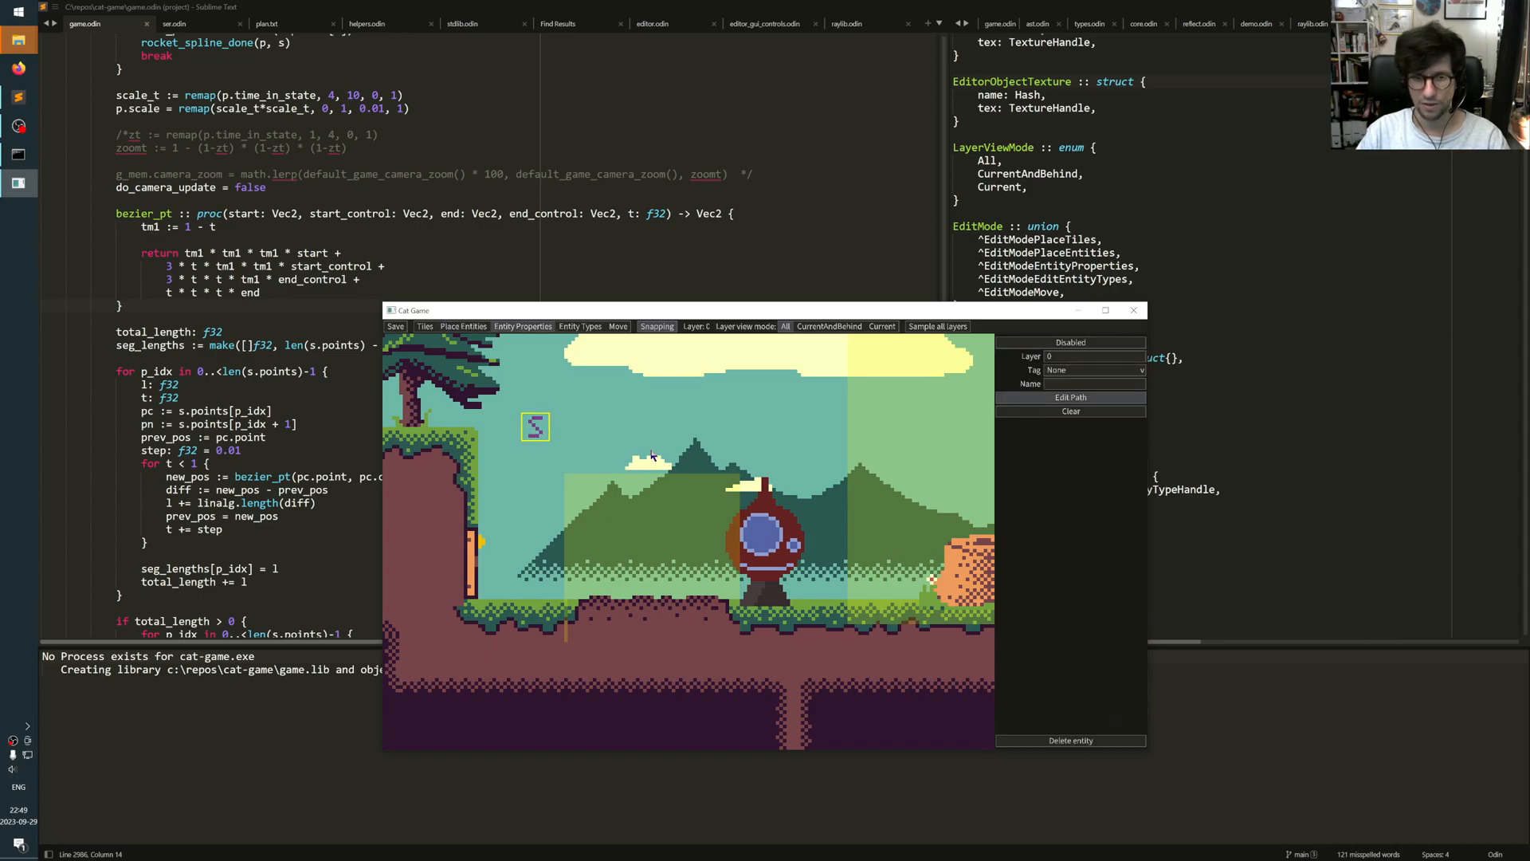
Step: Draw the spline's curved multi-point path ending at the rocket, then select a point
click(686, 456)
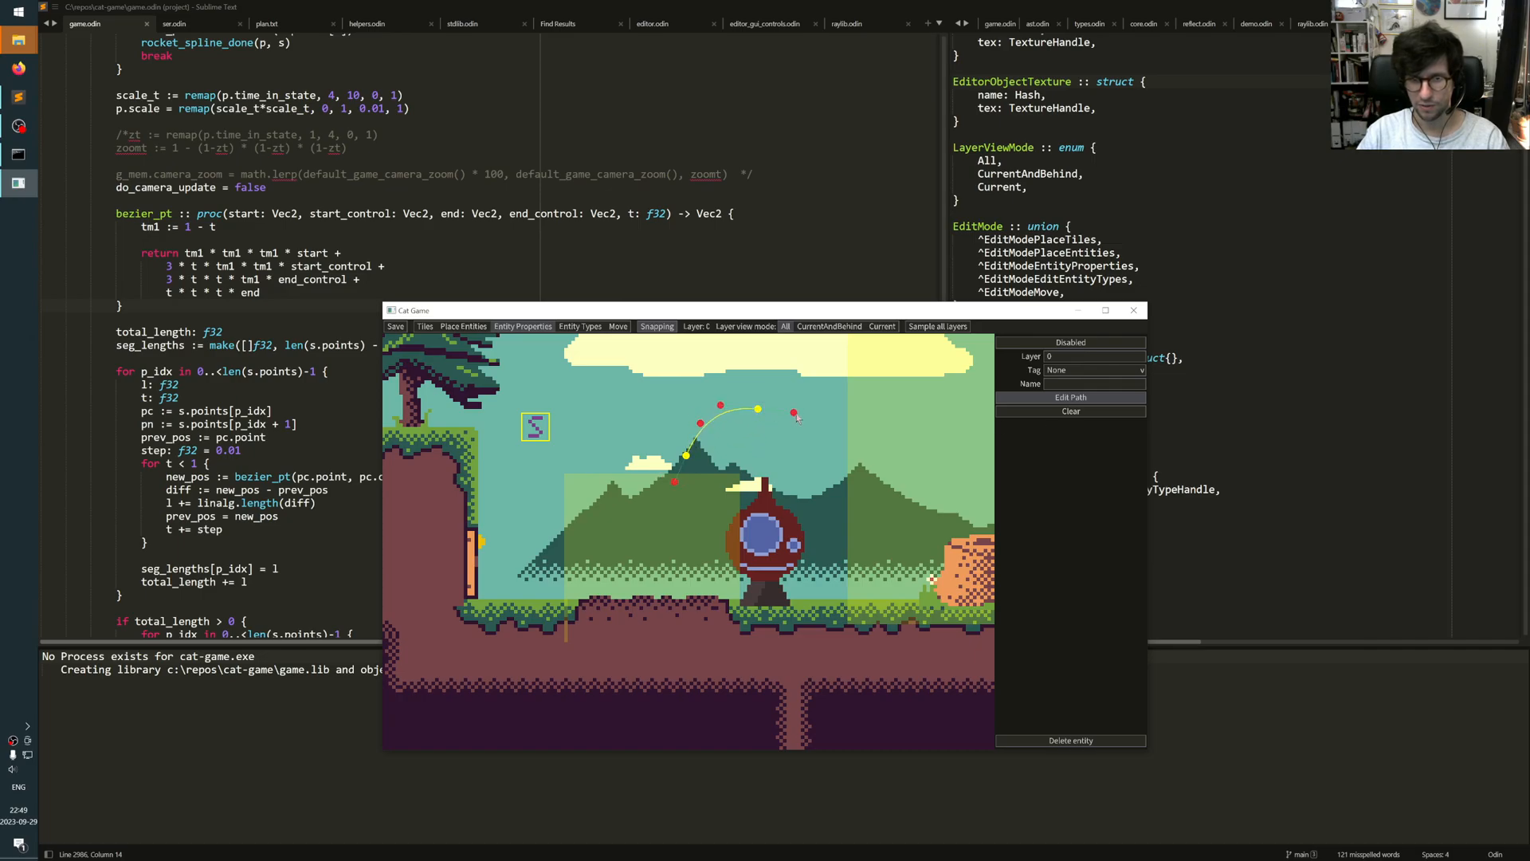
click(818, 412)
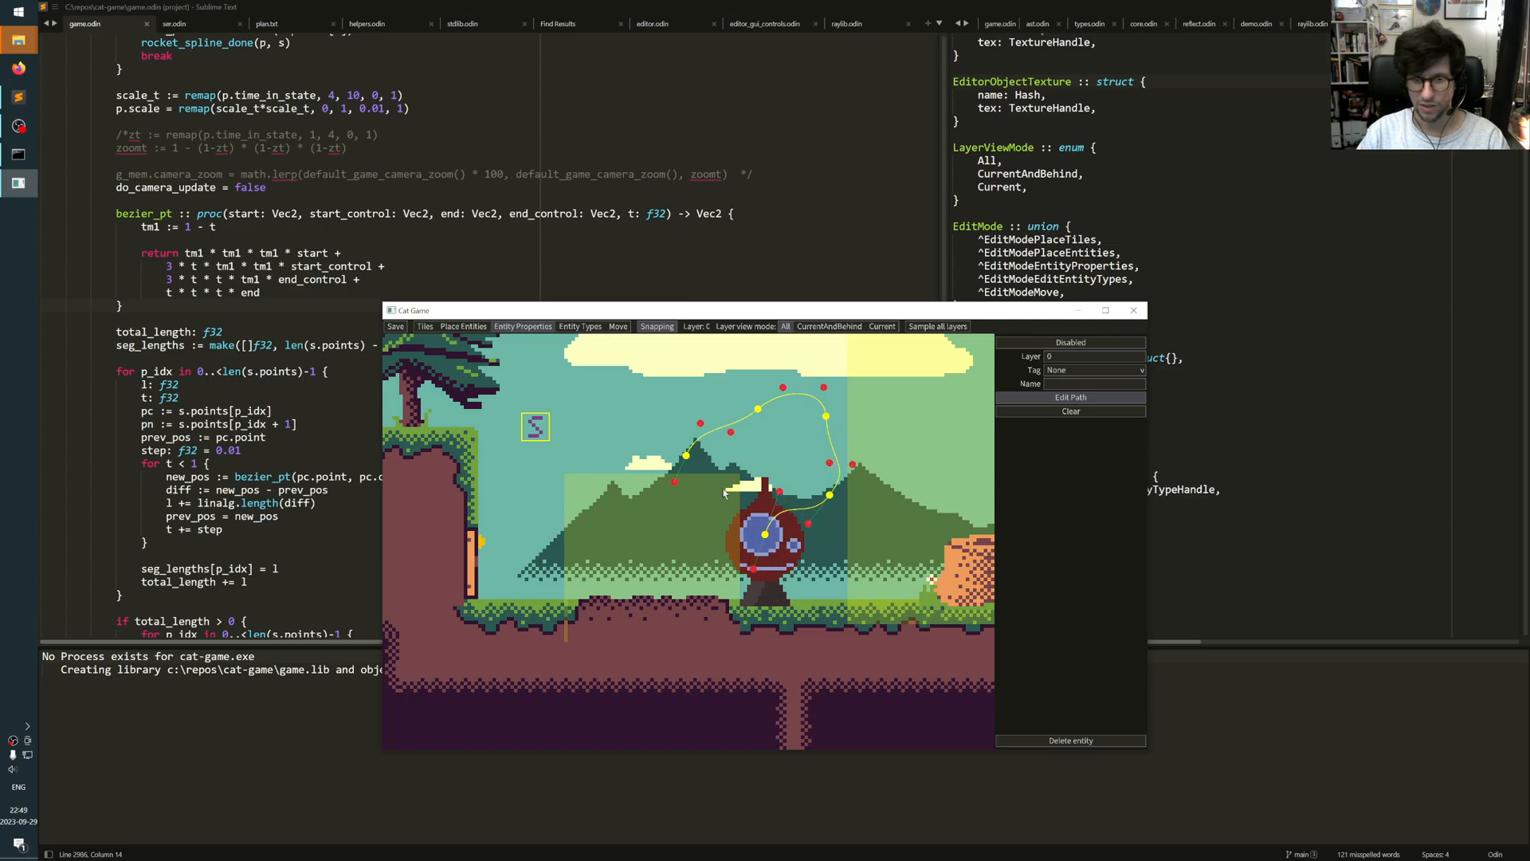
click(692, 451)
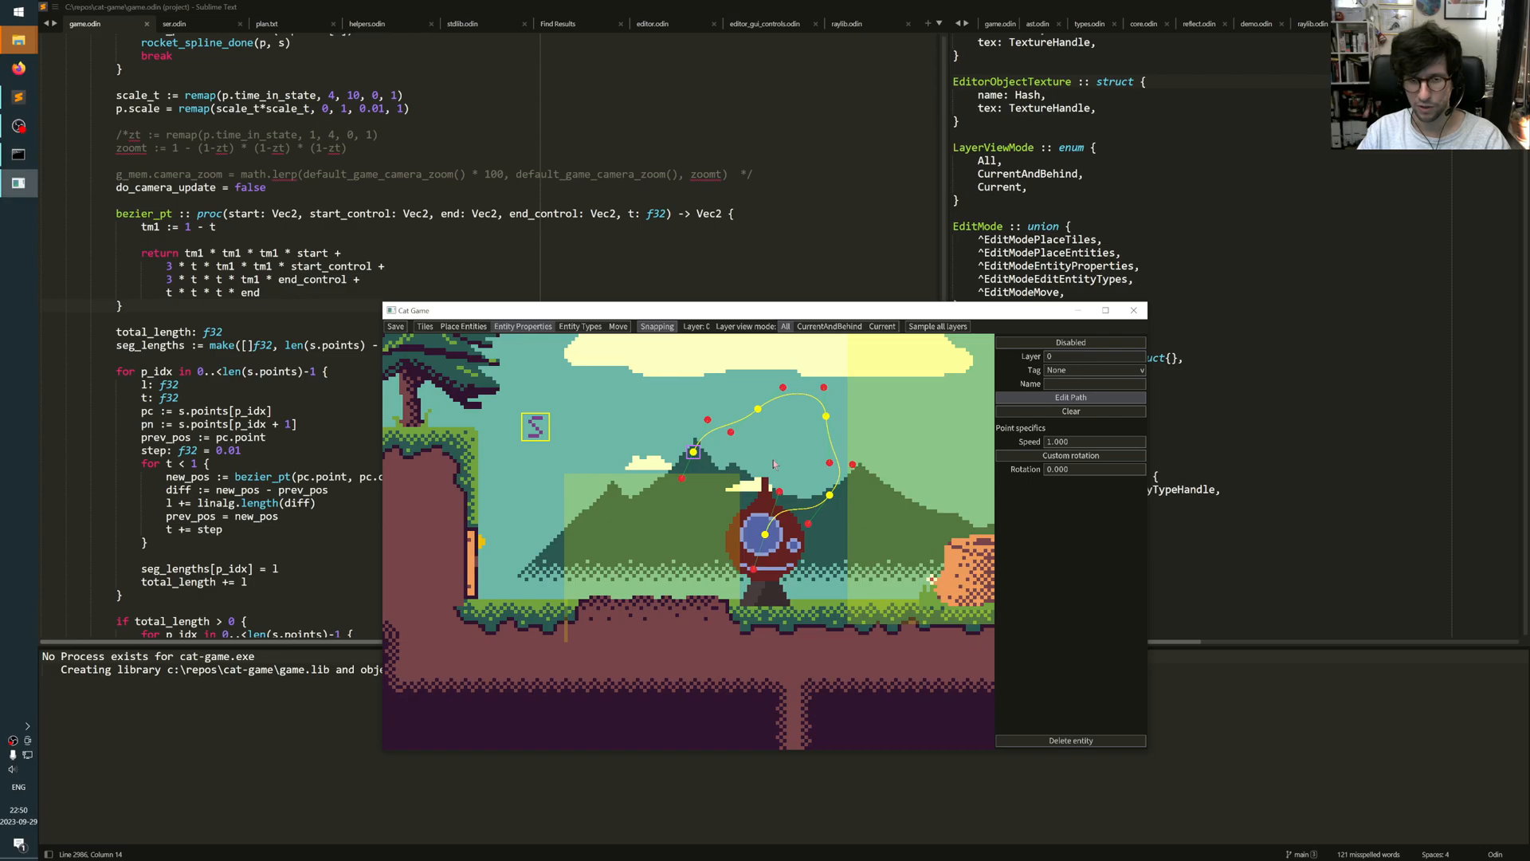
click(1093, 441)
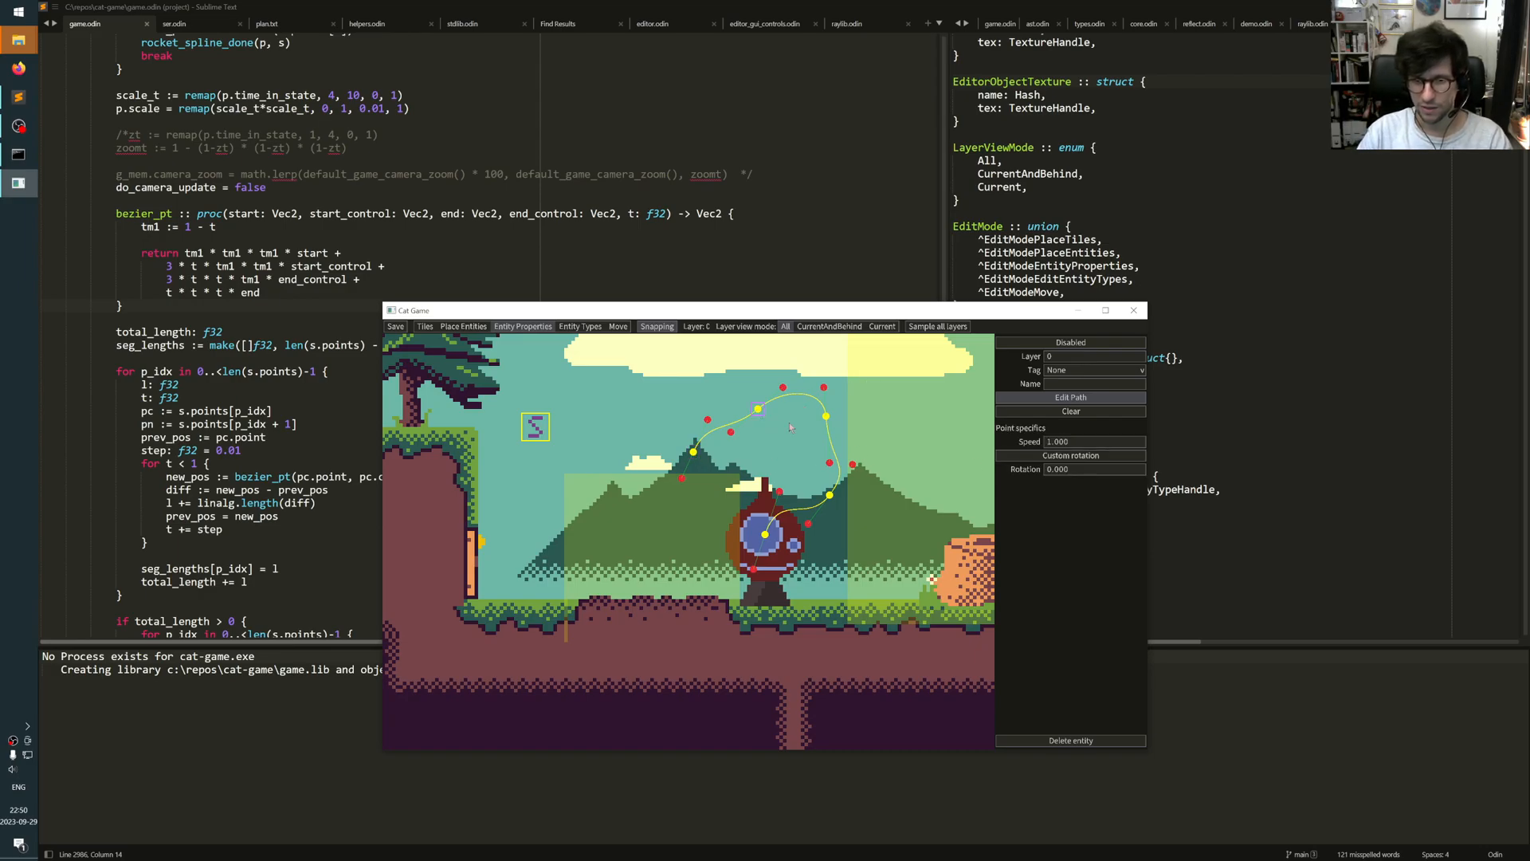
click(1068, 440)
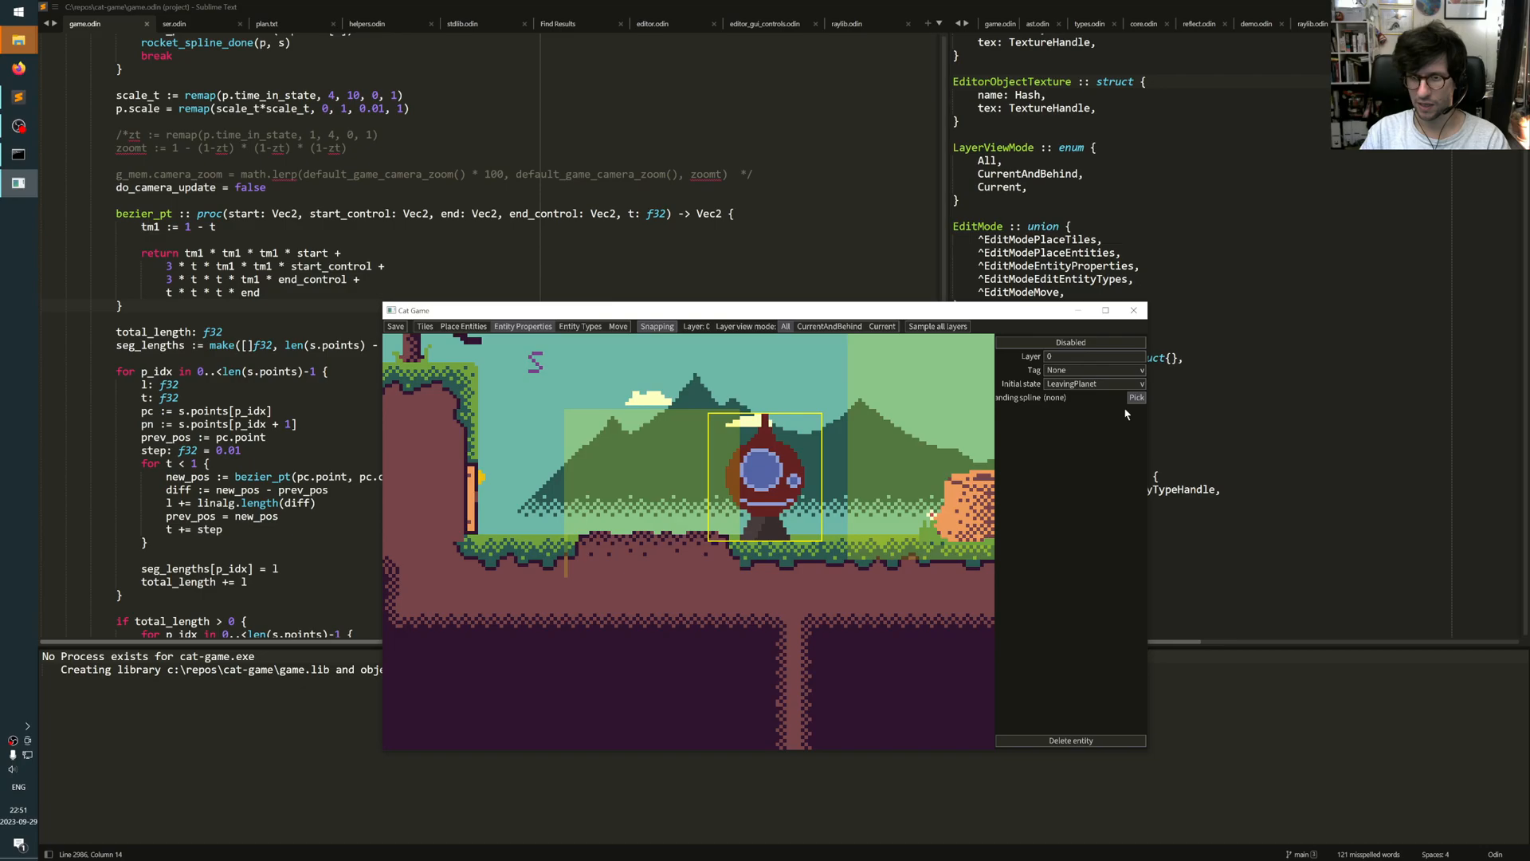
Step: Set the rocket's Landing spline to Spline_60_1
click(1135, 397)
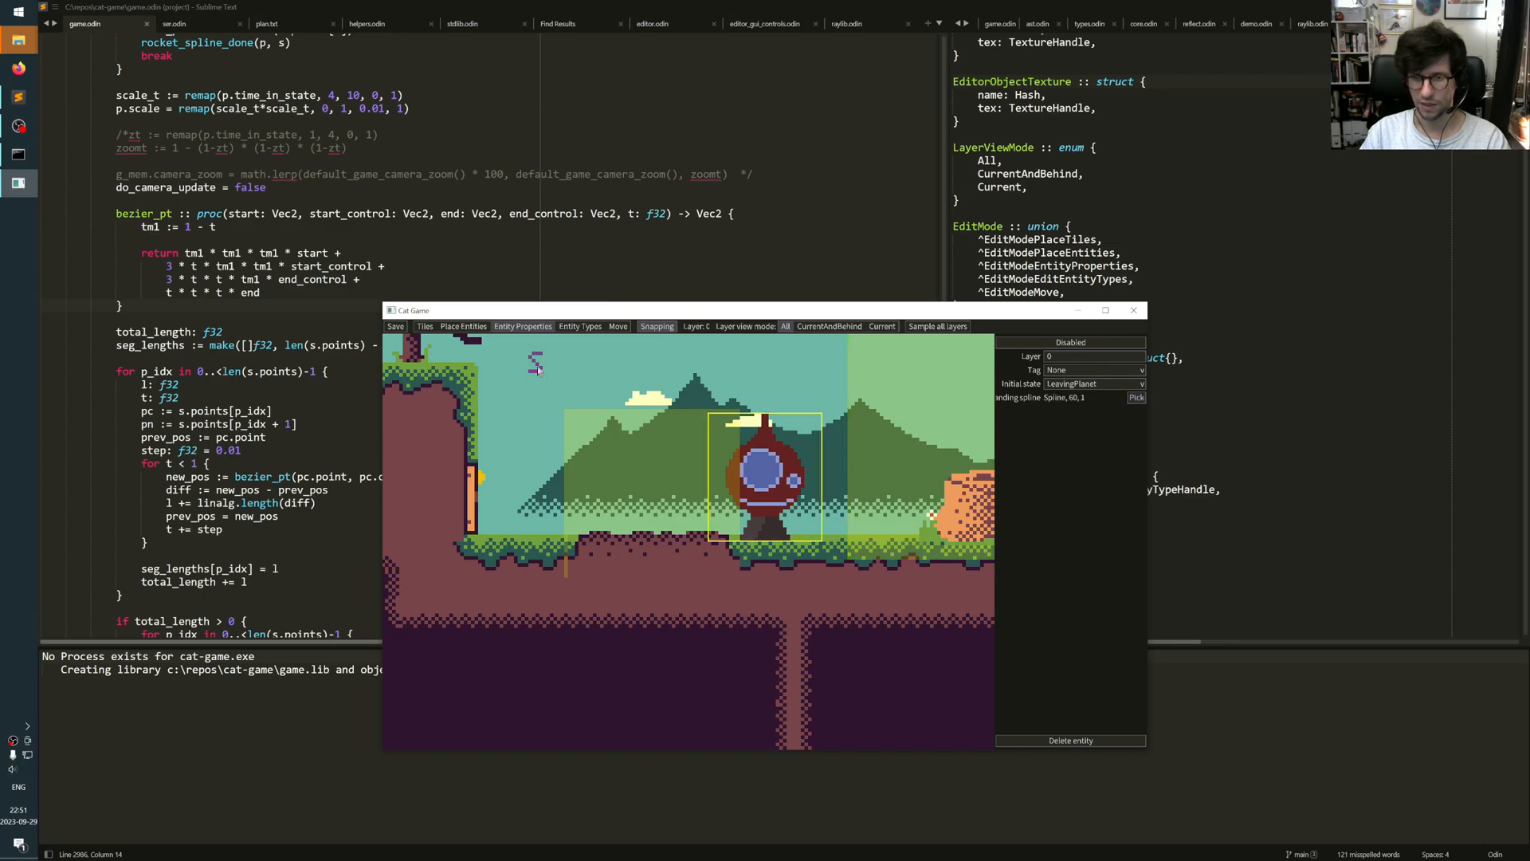
mouse_move(1008, 410)
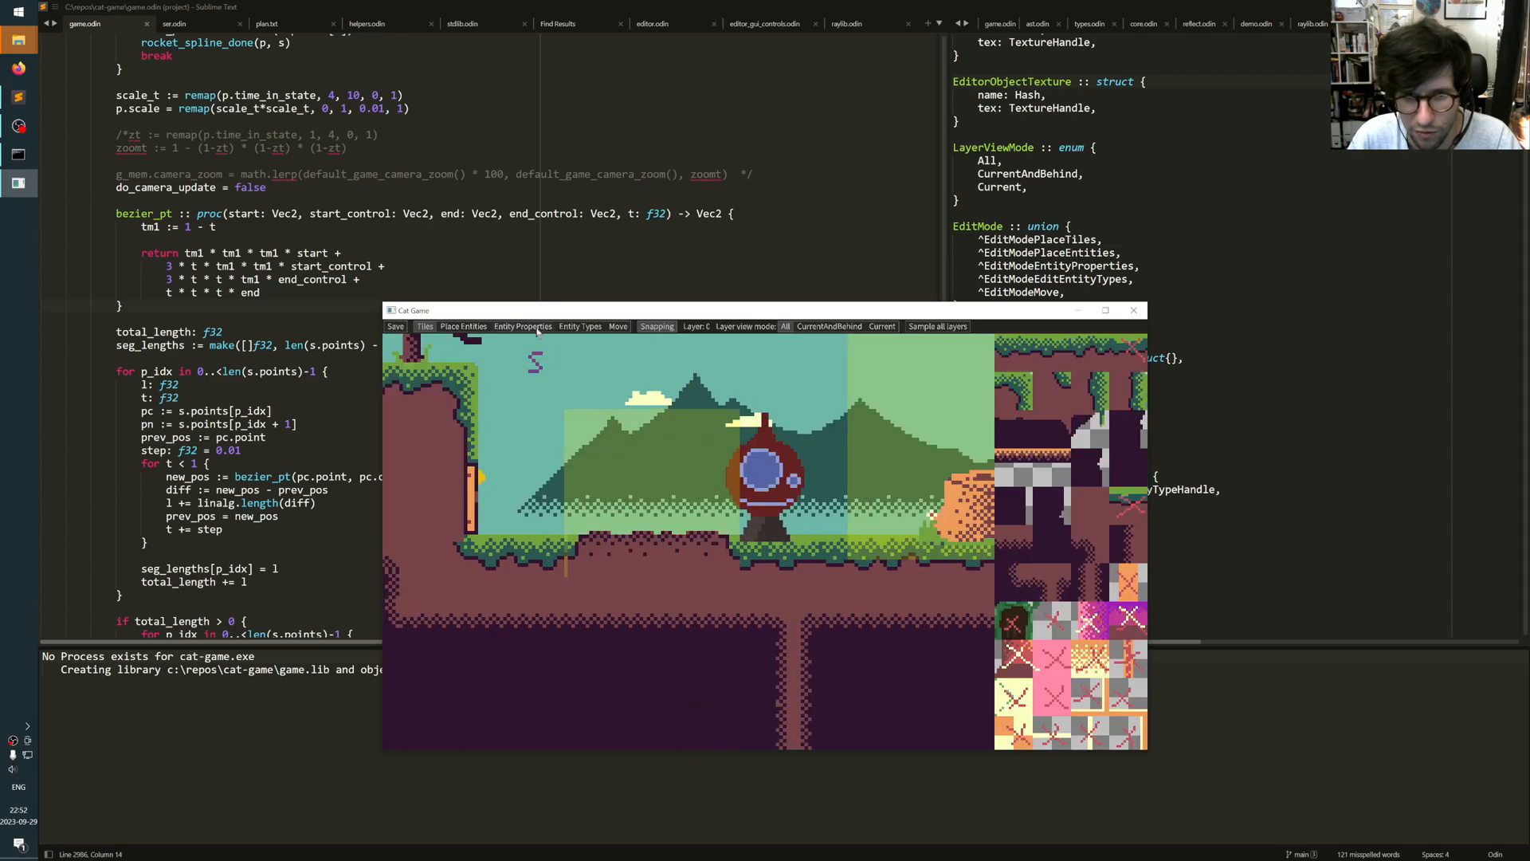
Step: Give a spline point speed 10 and adjust the curve's top control points
click(522, 326)
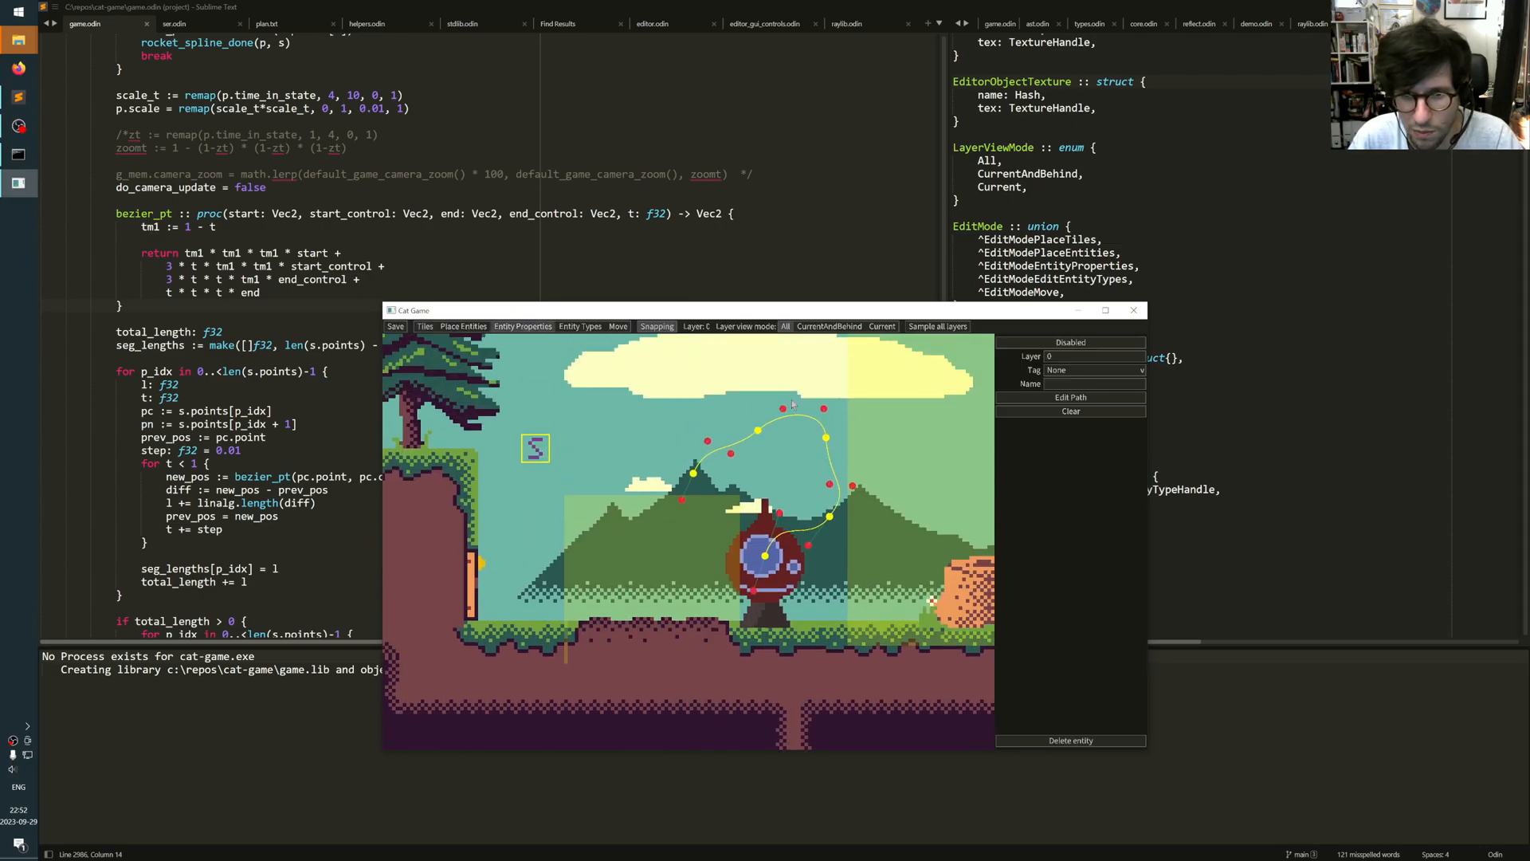
click(692, 473)
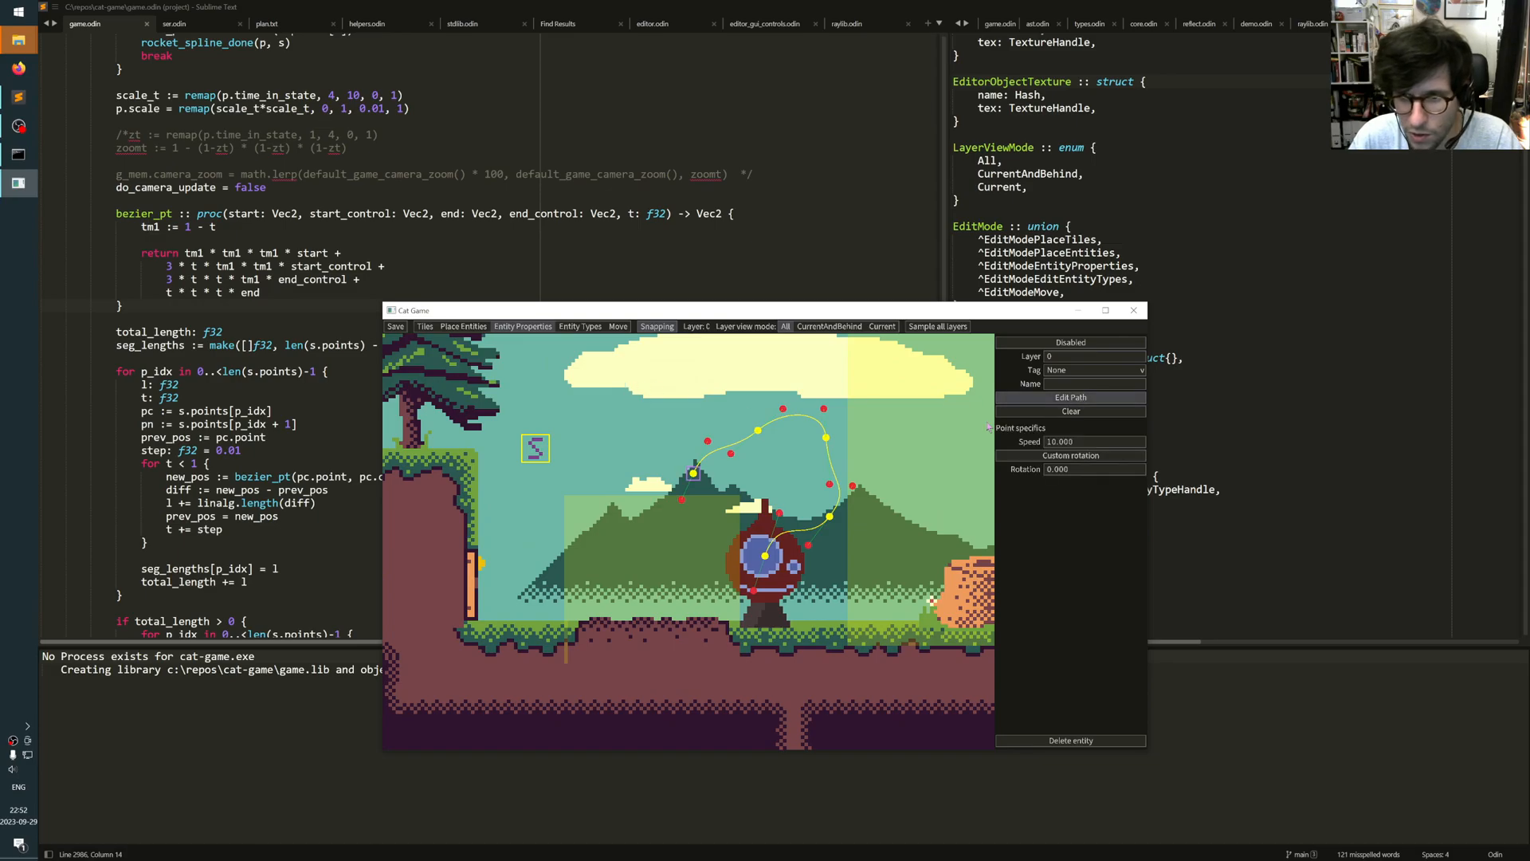
click(756, 429)
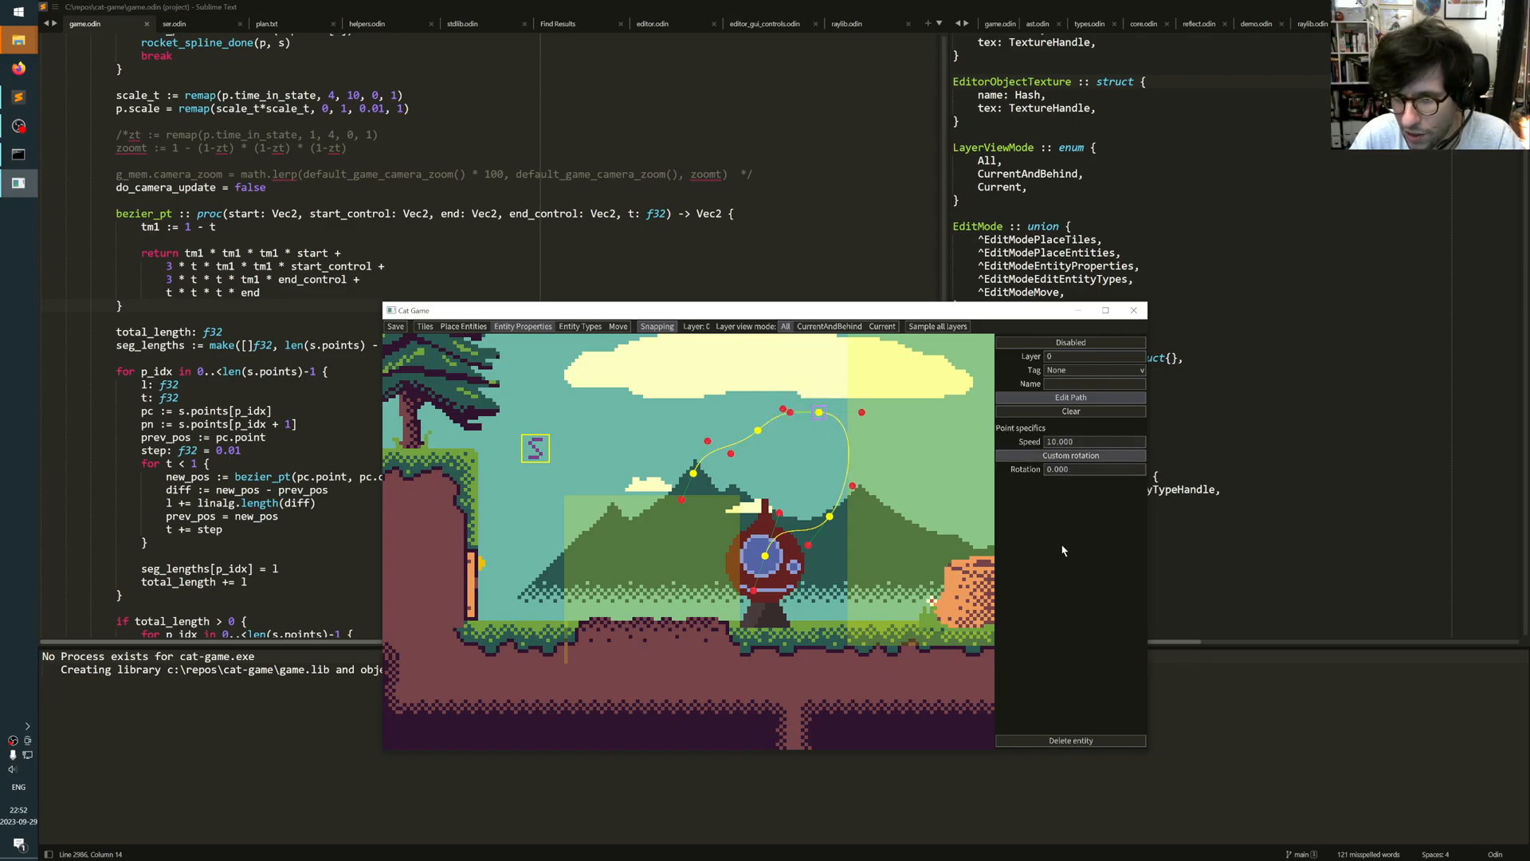
mouse_move(1043, 475)
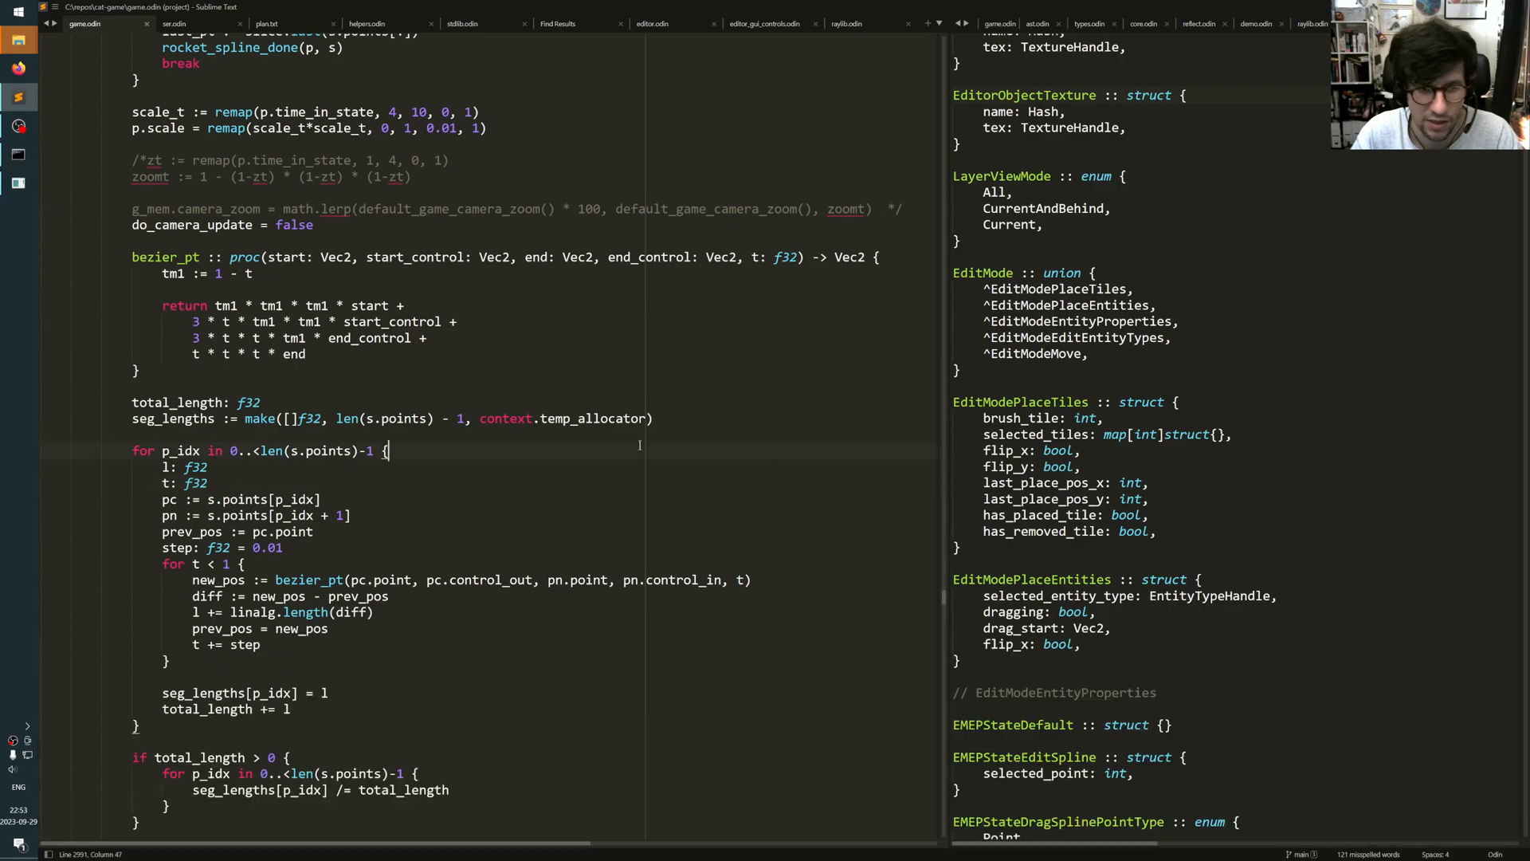
Step: Scroll editor.odin through the EMEPStateEditSpline path-editing case
click(652, 23)
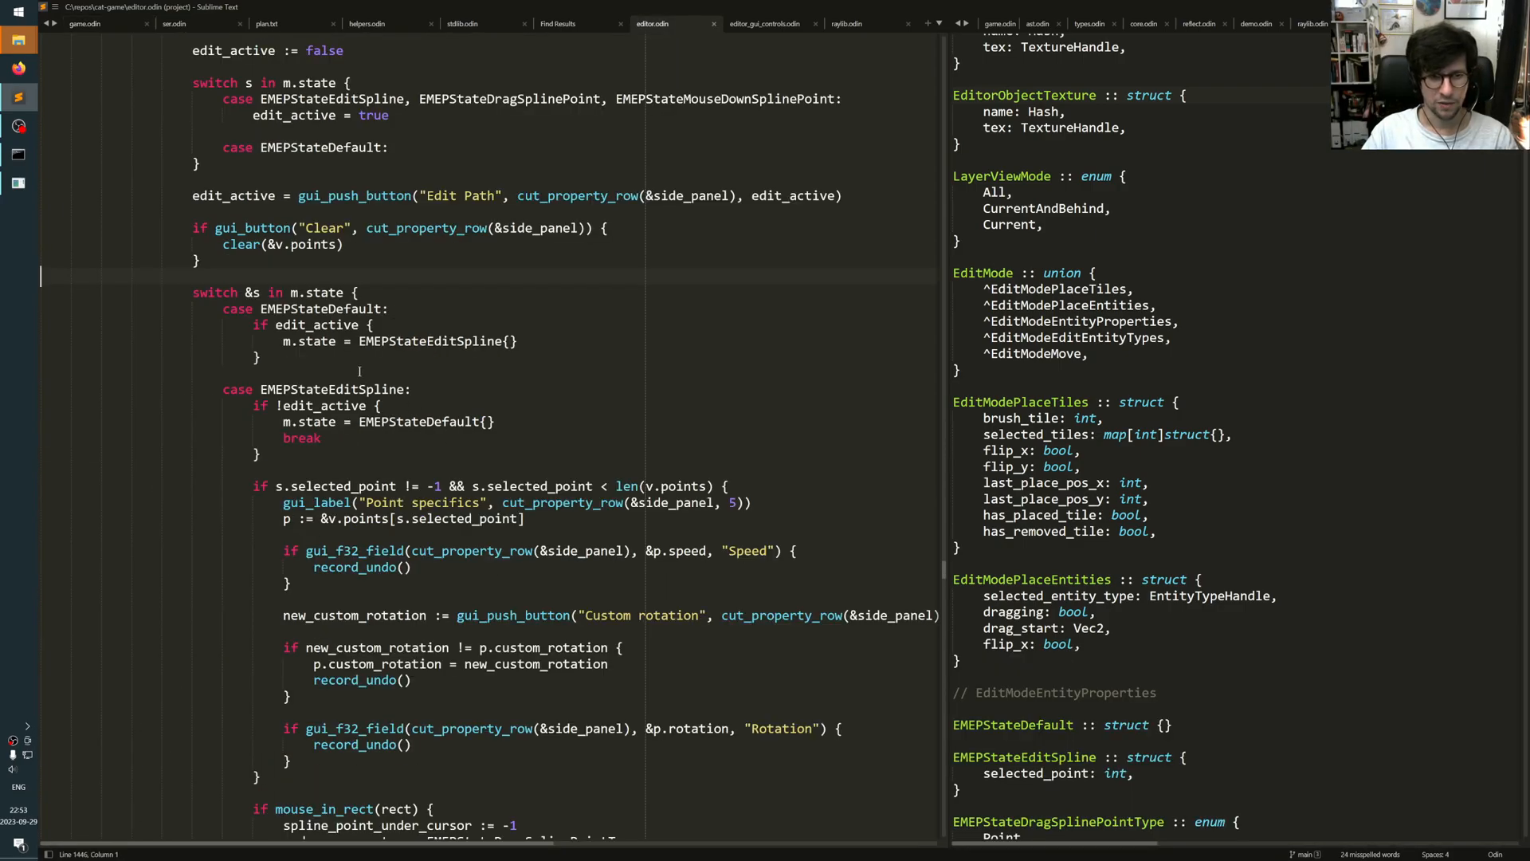
scroll(down, 3)
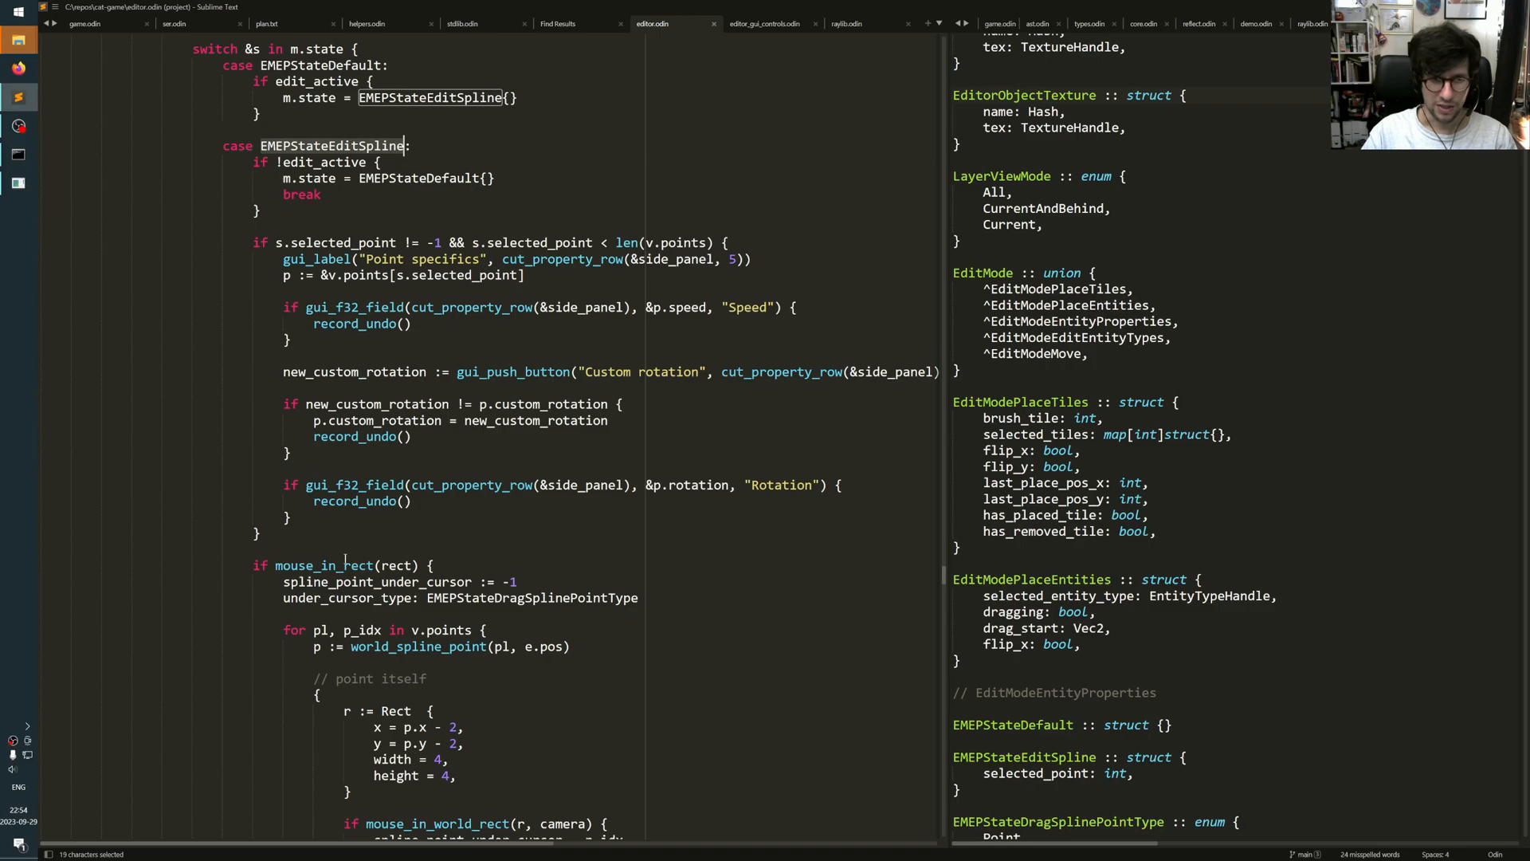
scroll(down, 3)
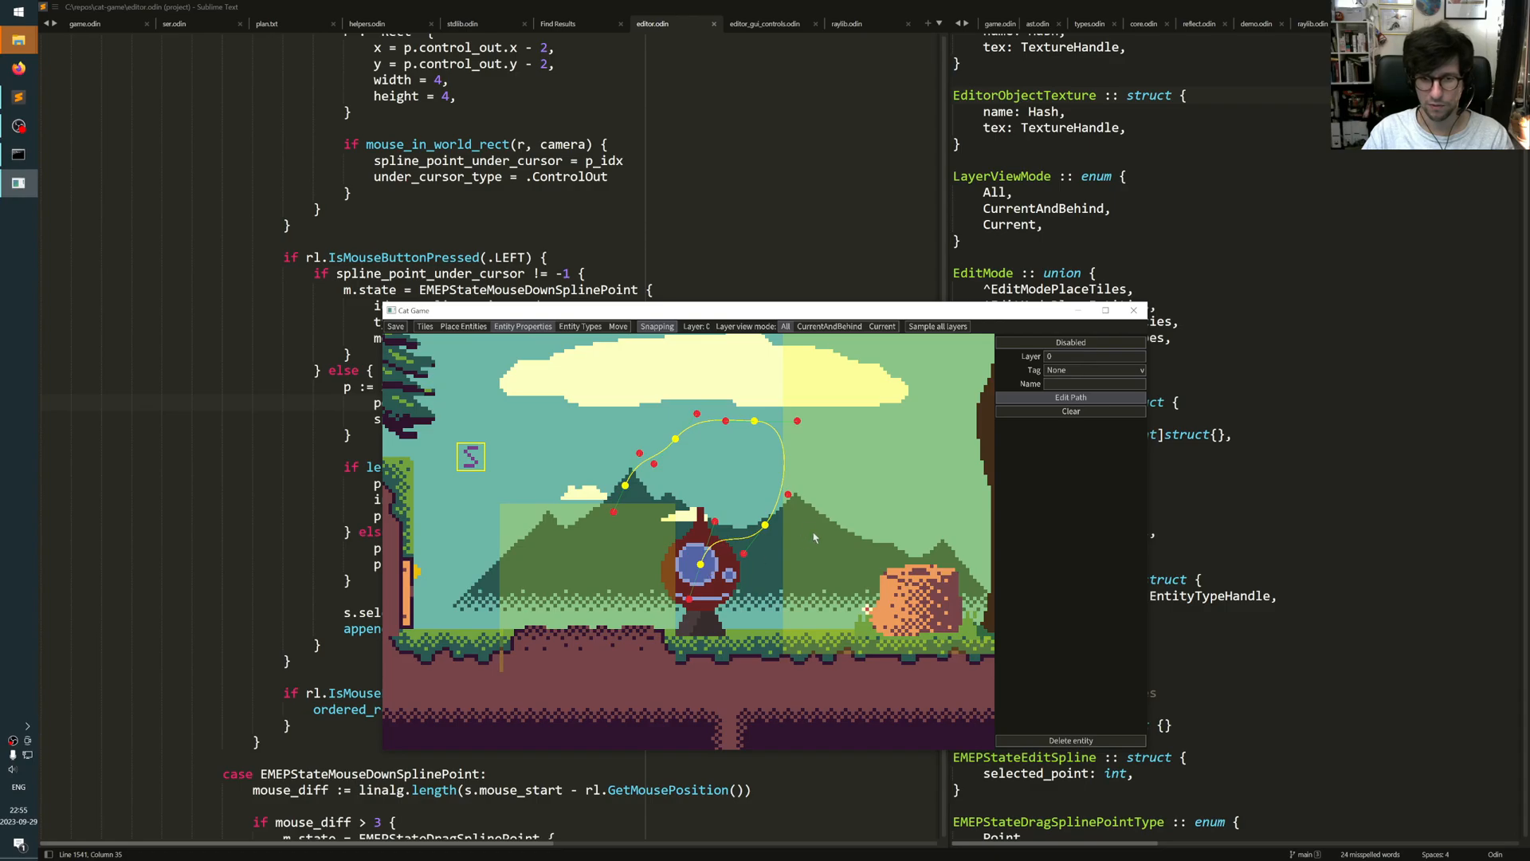
Step: Highlight EMEPStateMouseDownSplinePoint and scroll down to the spline point drag handling
click(754, 421)
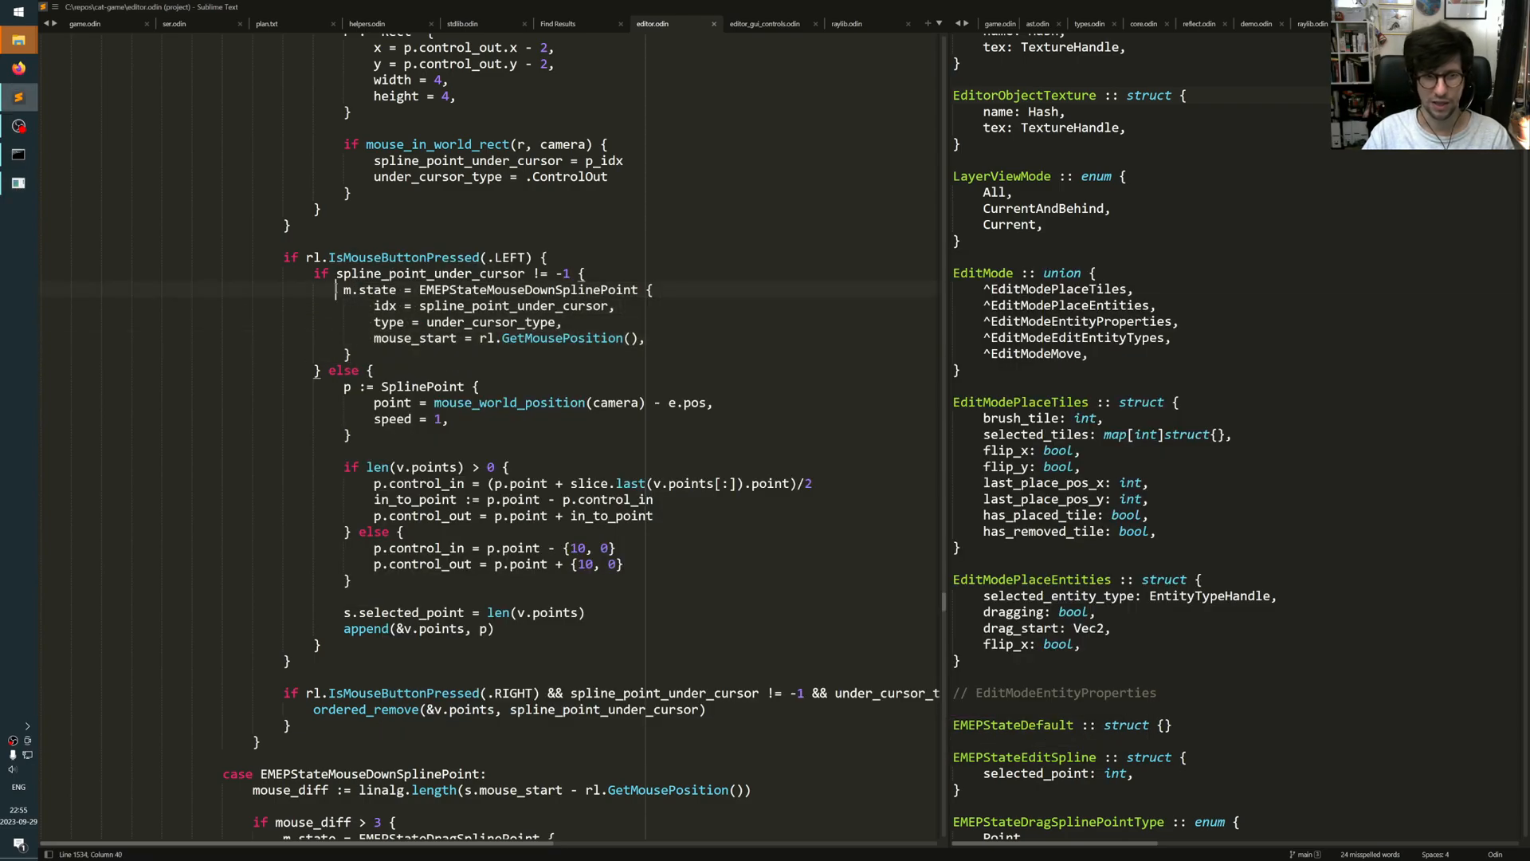
double_click(526, 290)
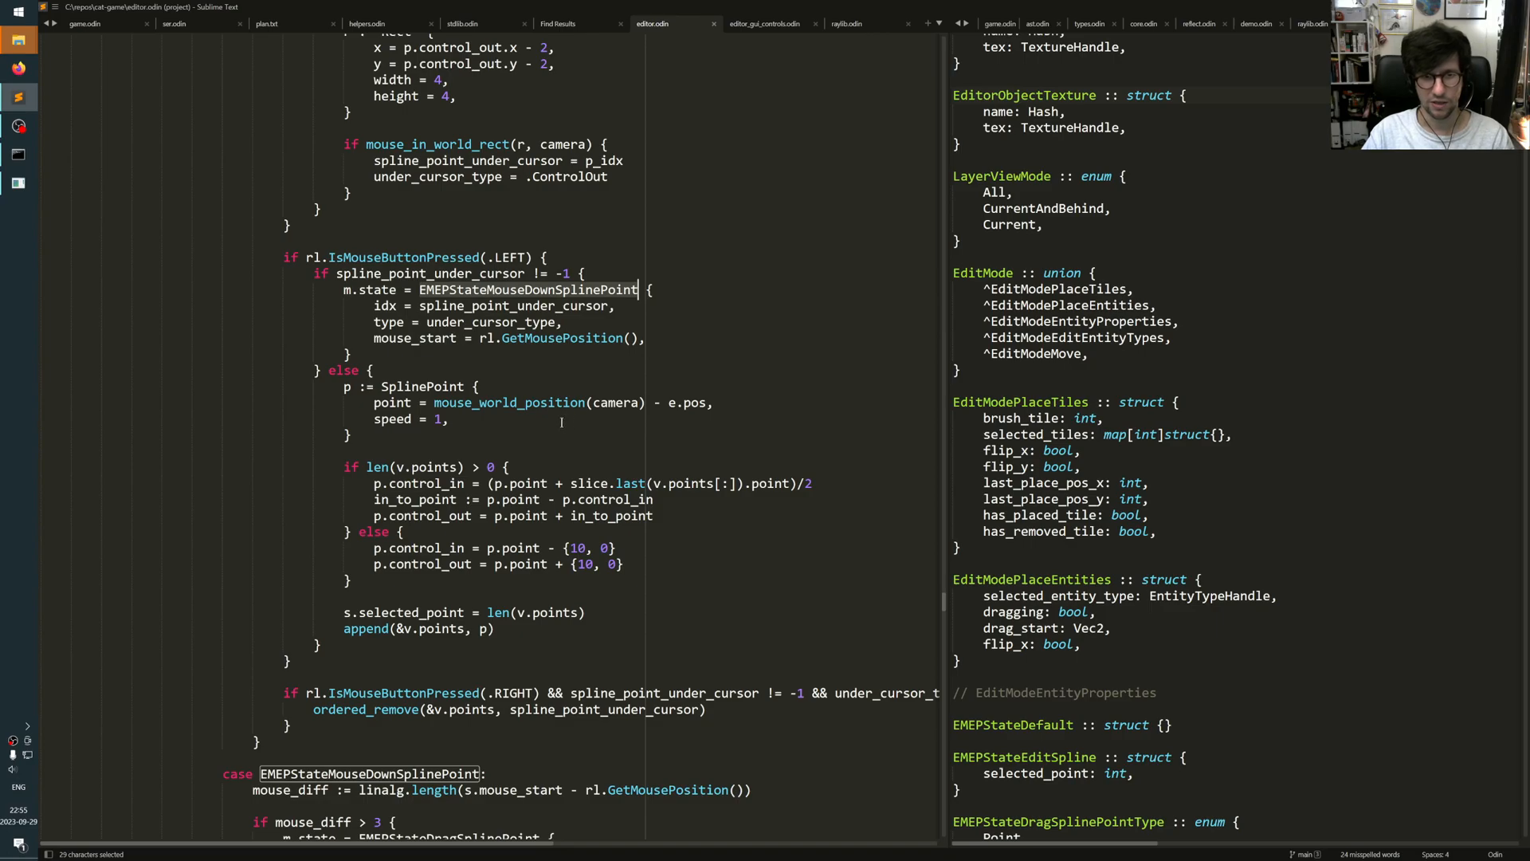
scroll(down, 3)
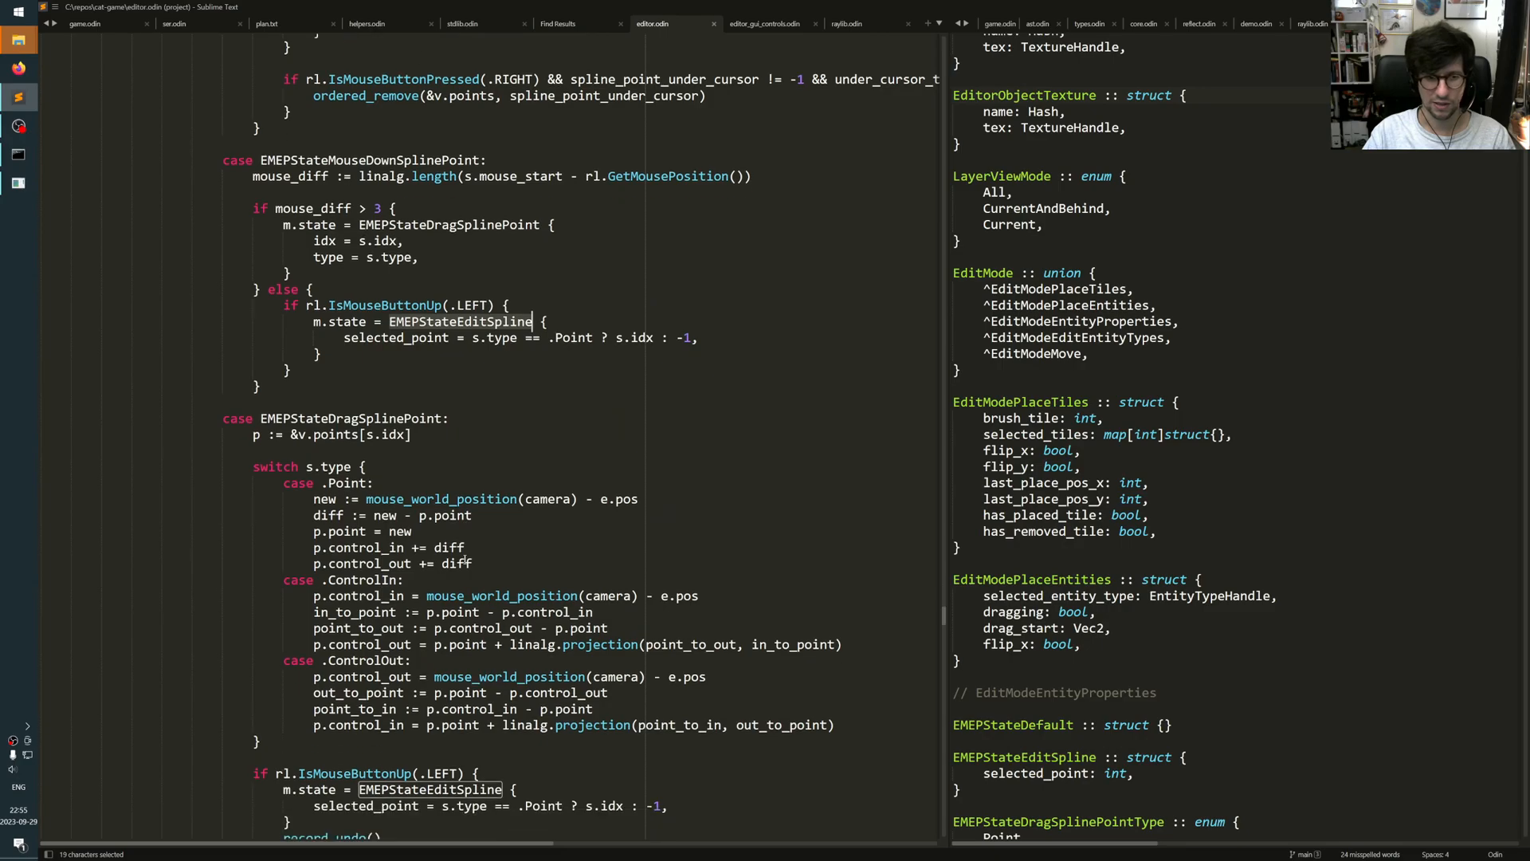
scroll(down, 3)
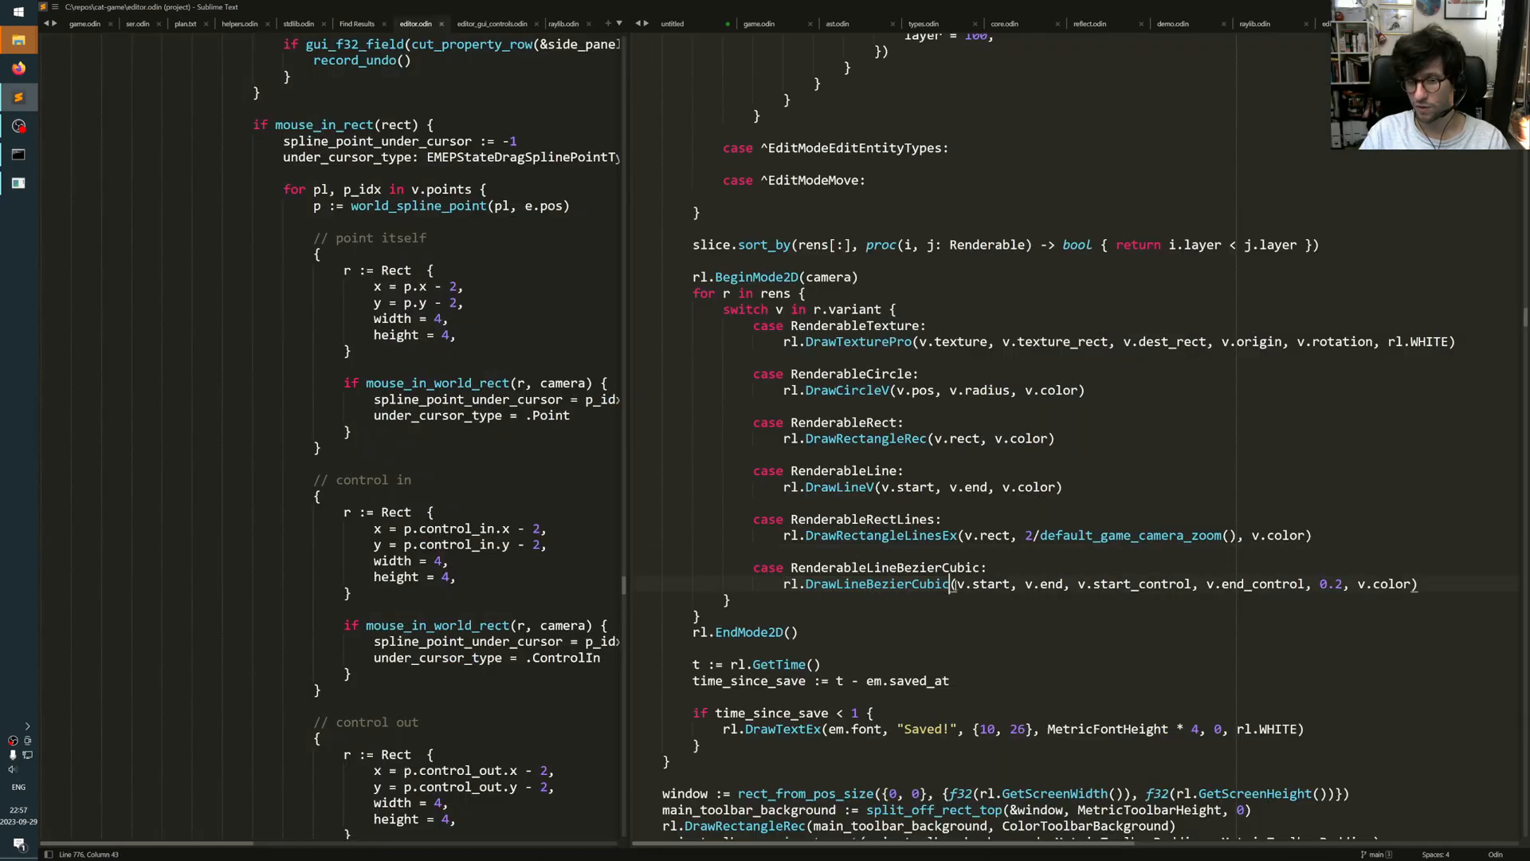
Step: Select DrawLineBezierCubic's v.start, v.end and v.start_control arguments, then switch to Cat Game
double_click(983, 583)
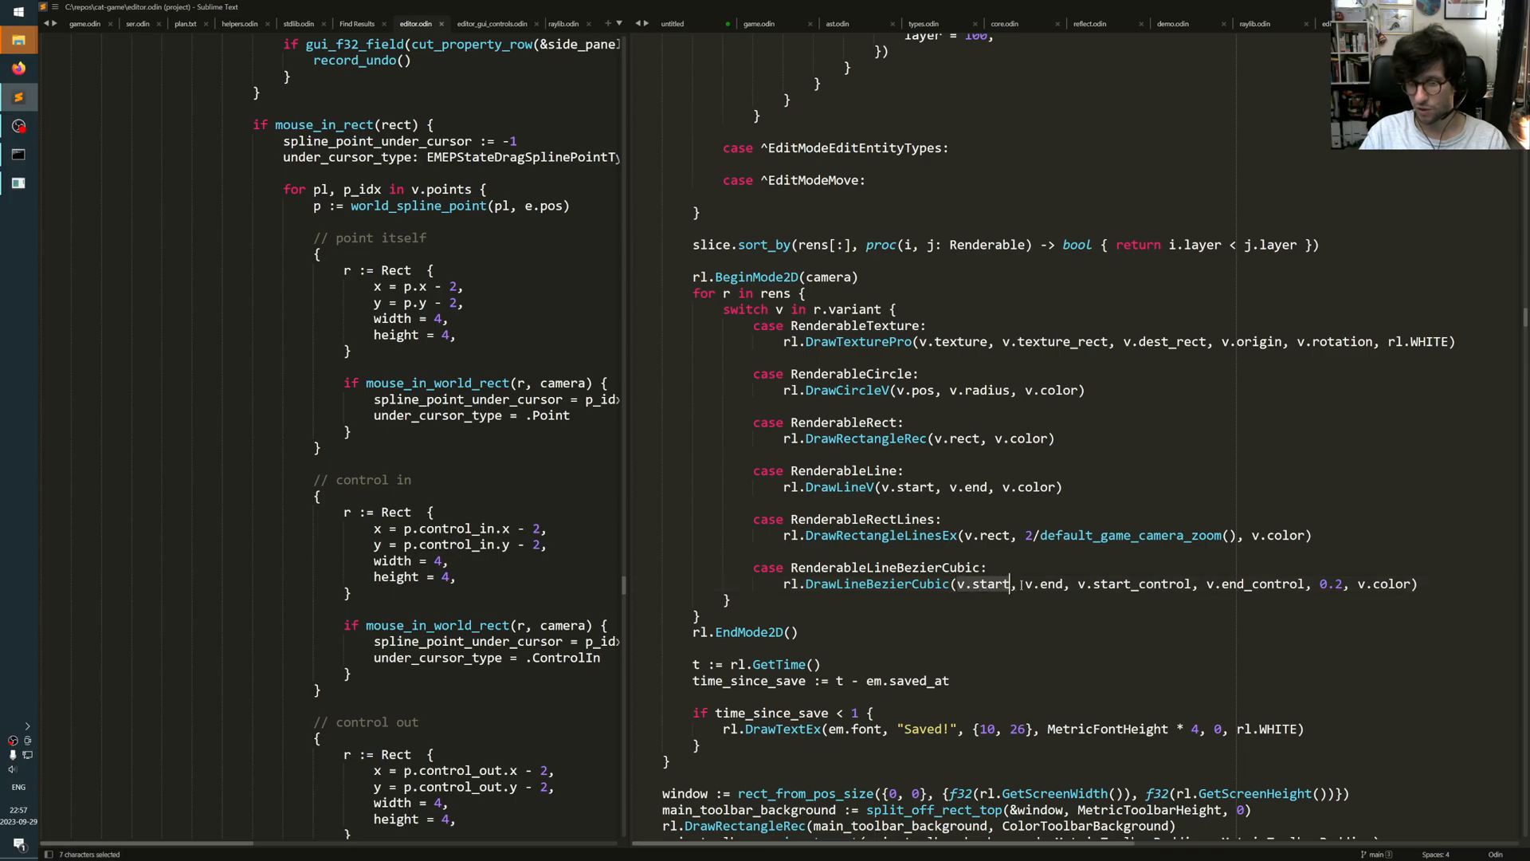
click(1043, 584)
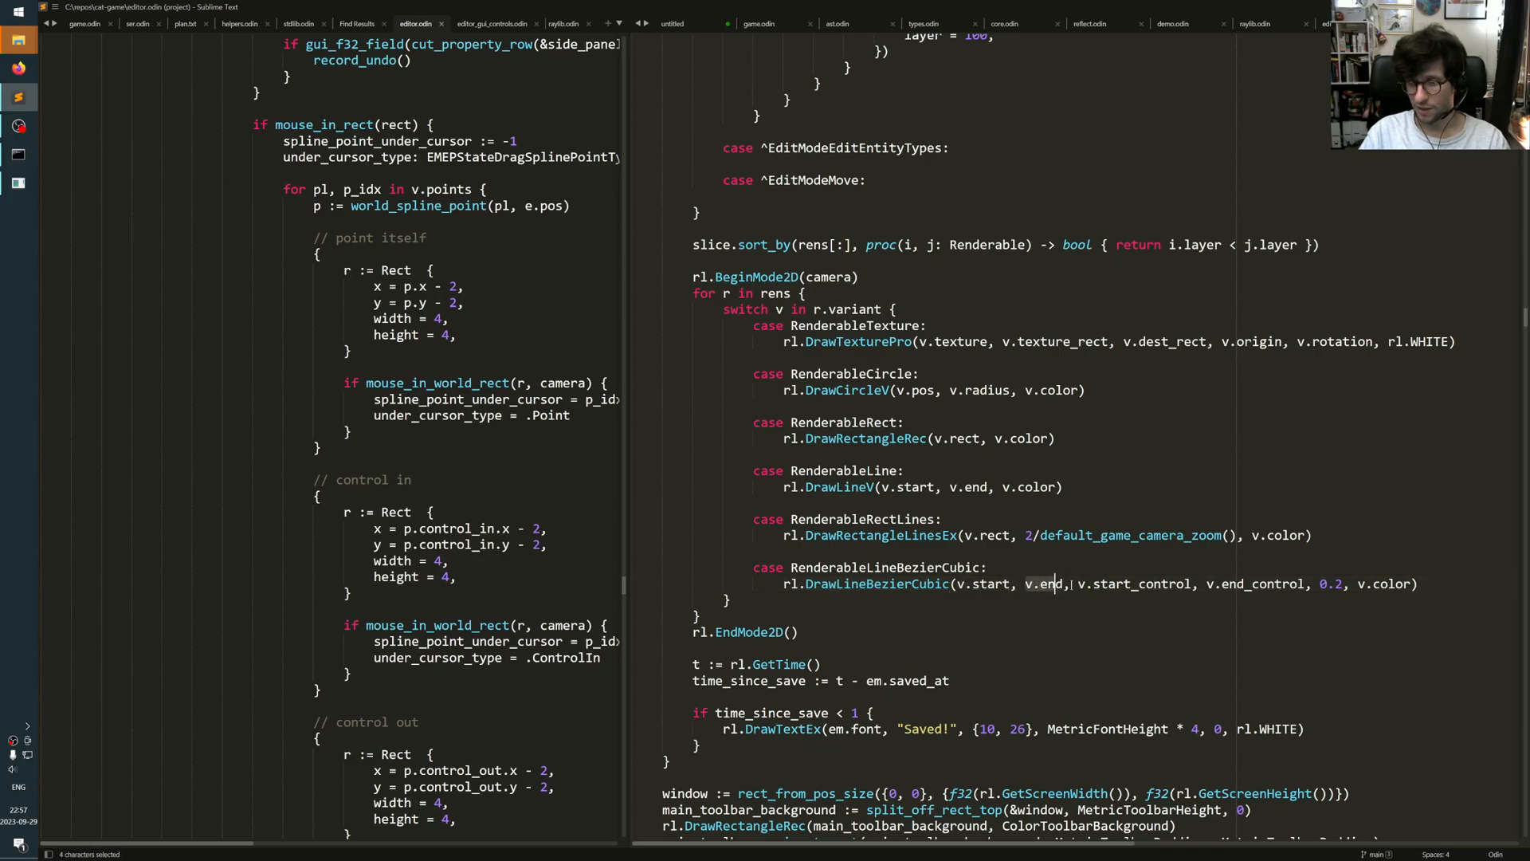
drag(1027, 583, 1193, 583)
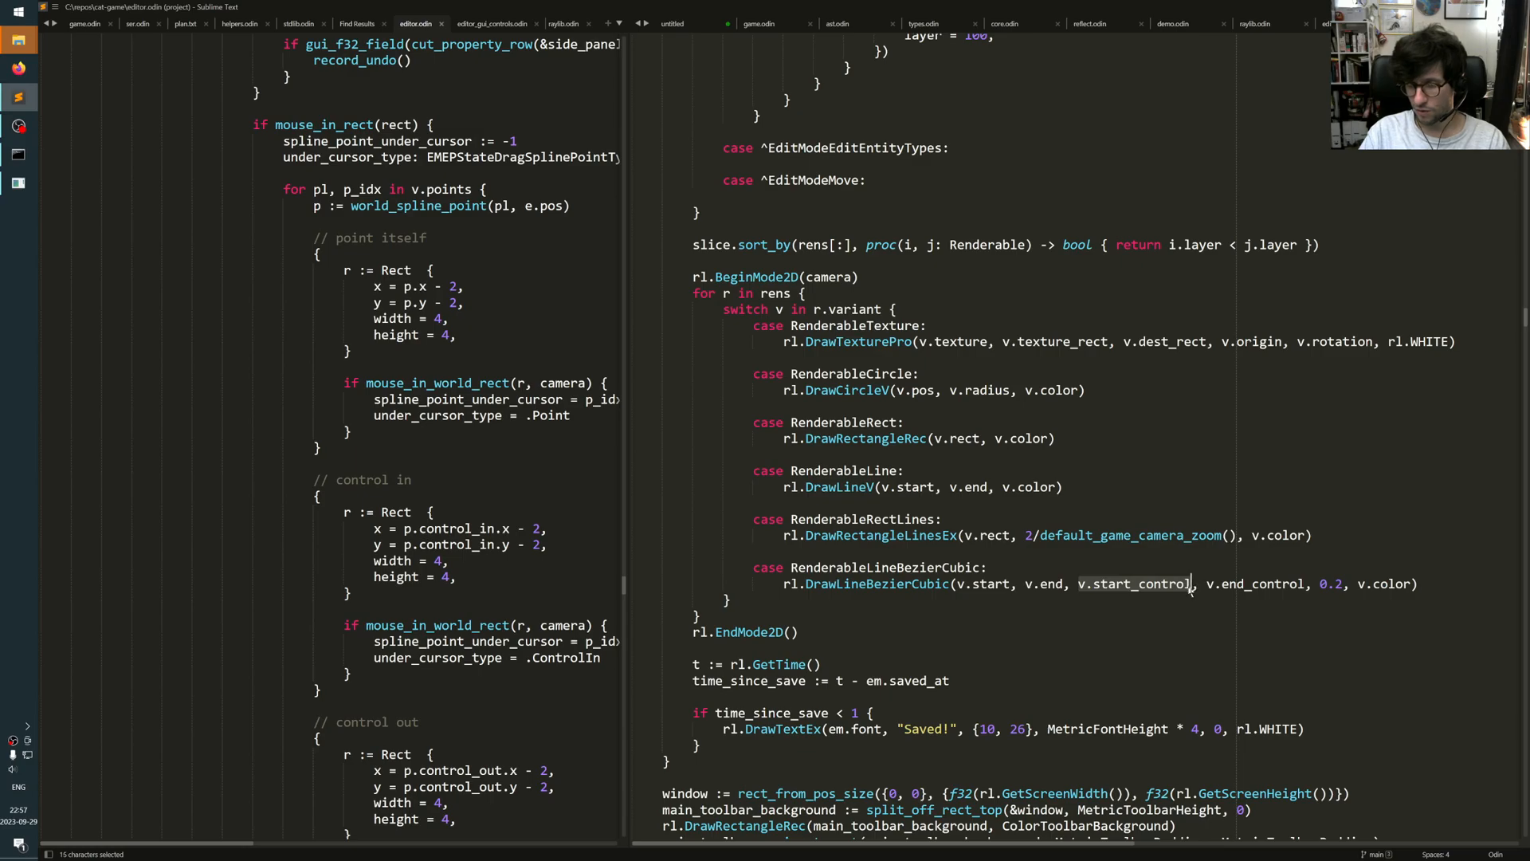
key(alt+tab)
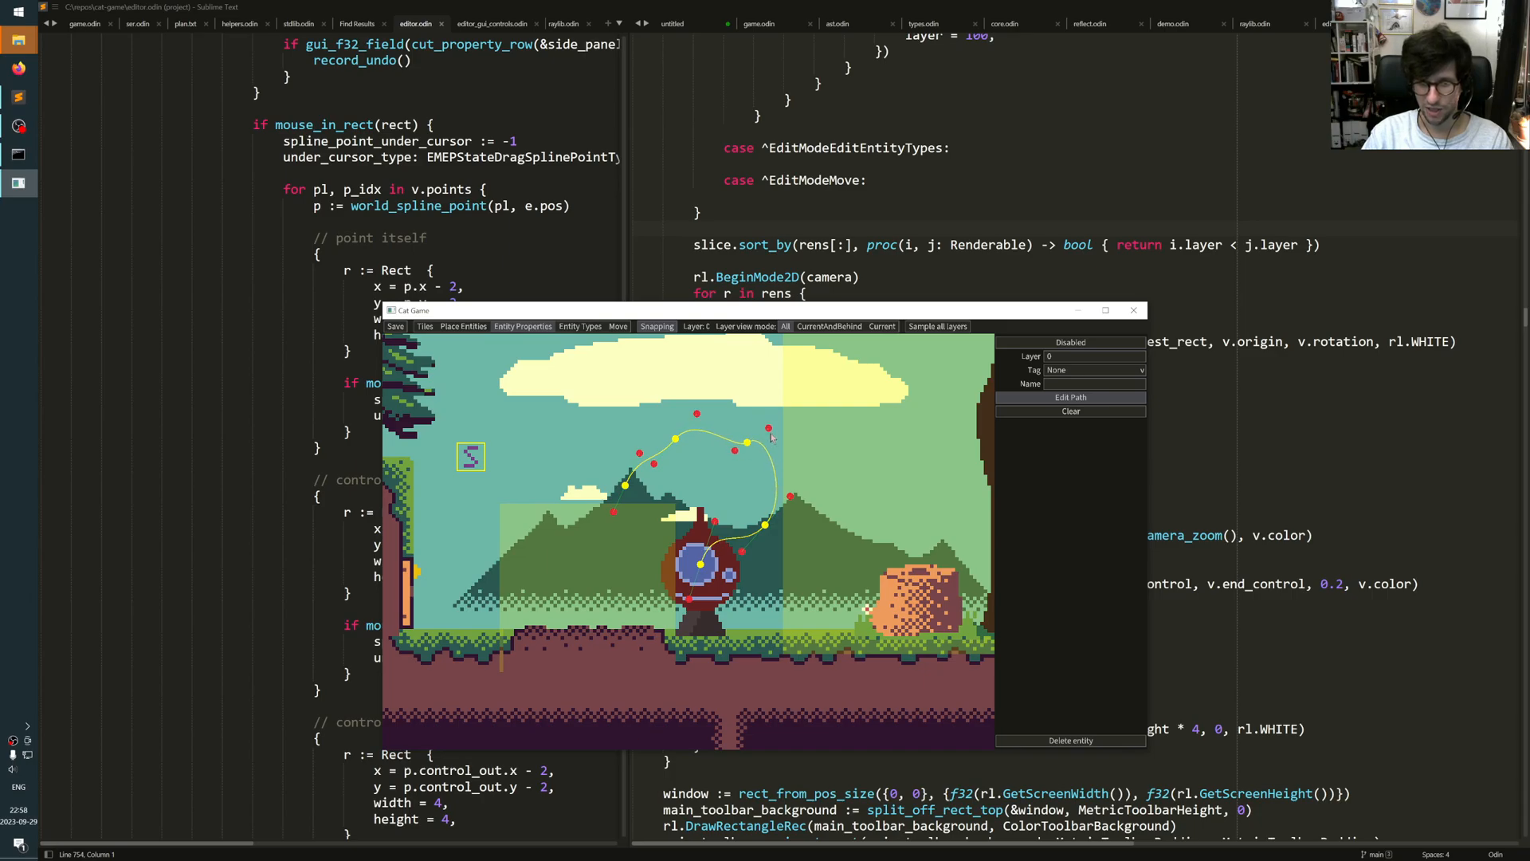
Step: Drag the red control handle at the spline's upper right to reshape the curve
drag(768, 433, 744, 445)
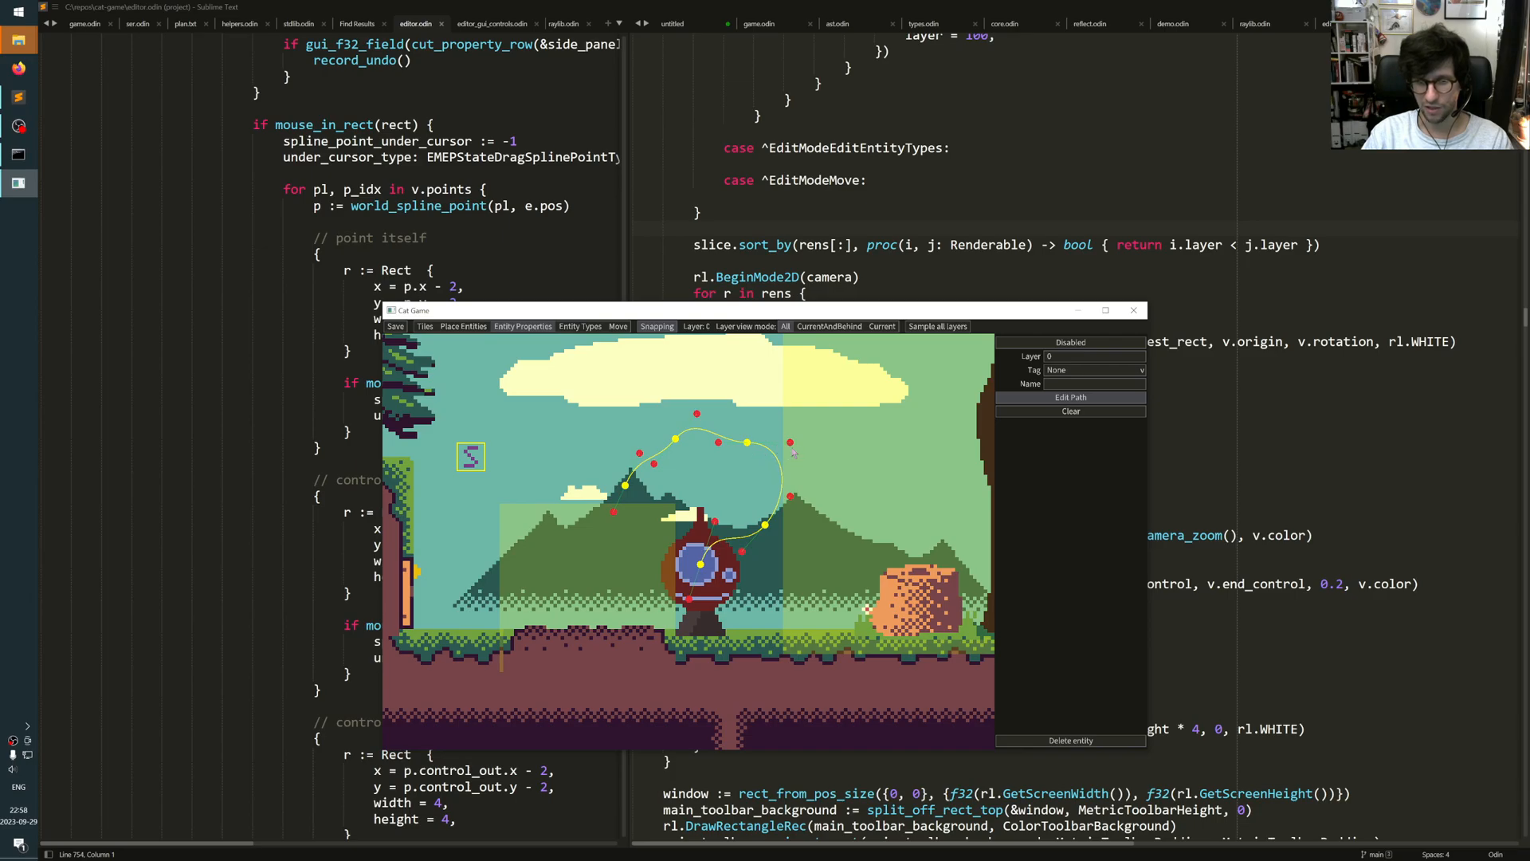
mouse_move(751, 447)
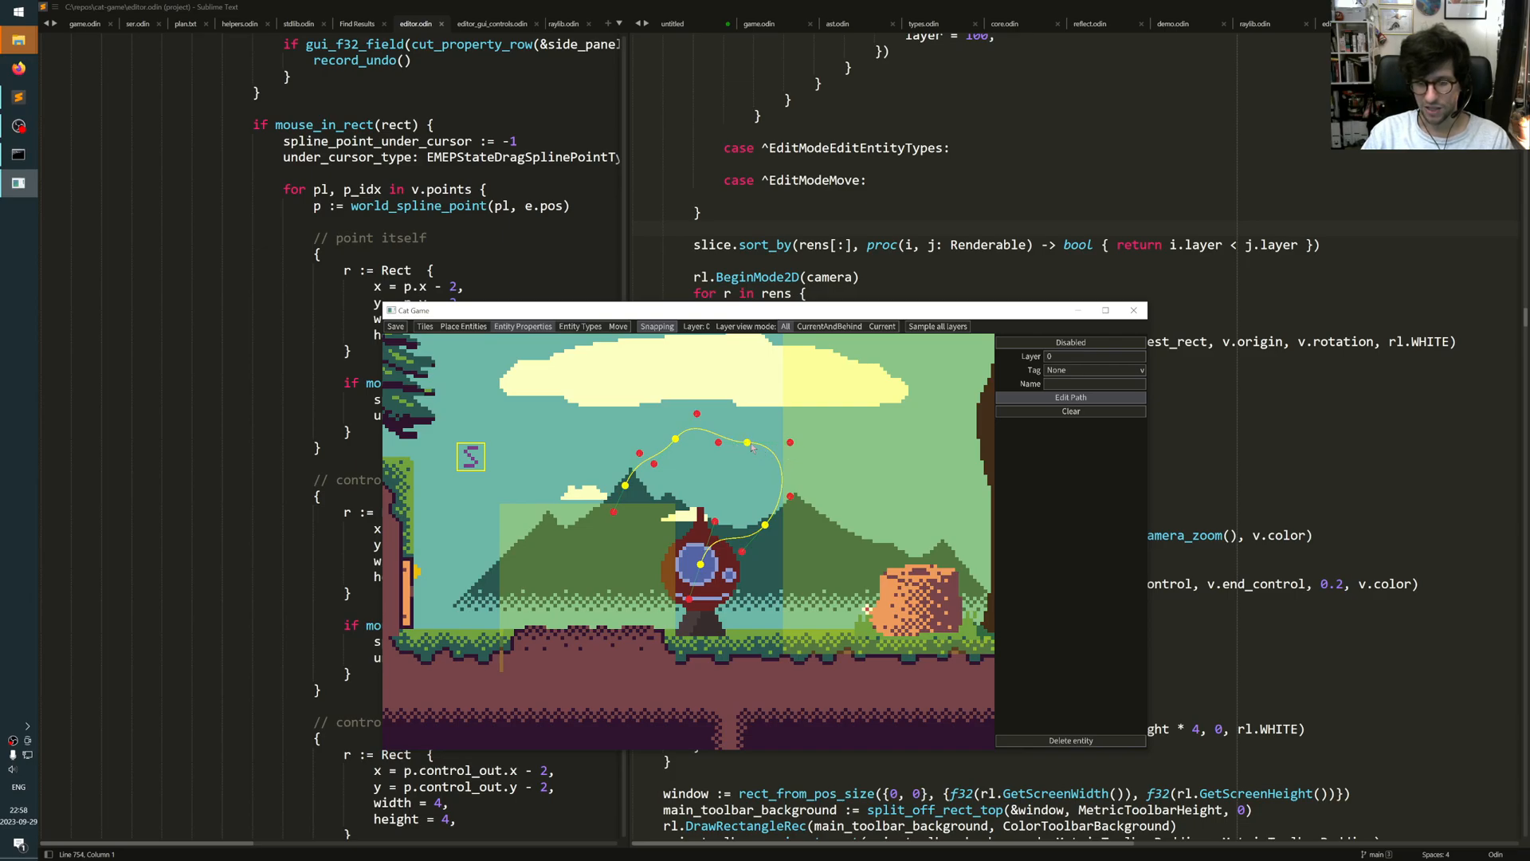
drag(790, 443, 778, 426)
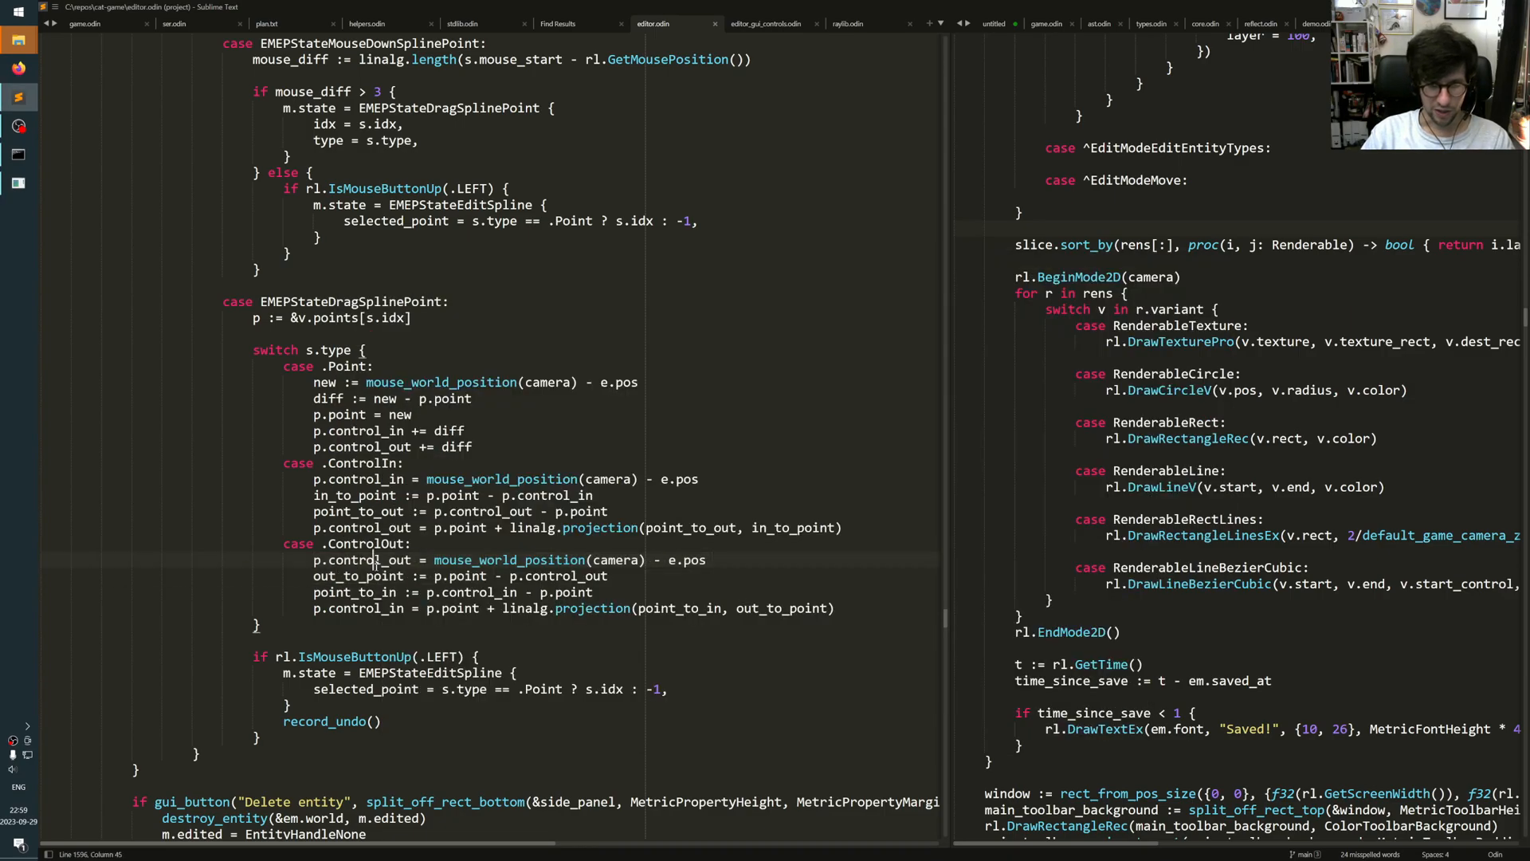
Step: Retype control_in in the ControlOut mirroring line of EMEPStateDragSplinePoint
double_click(373, 559)
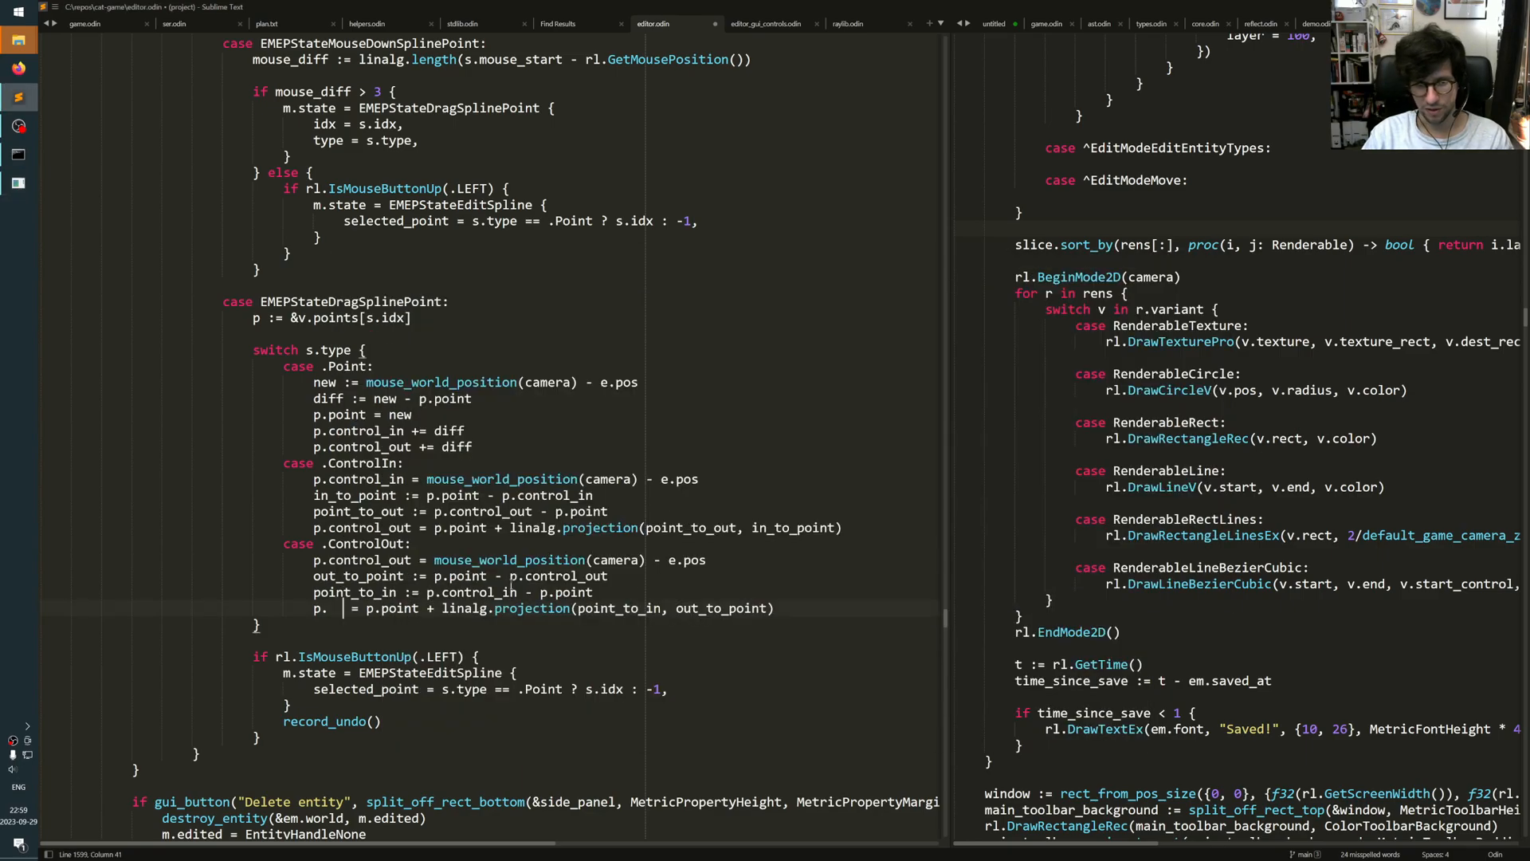
text(control_in)
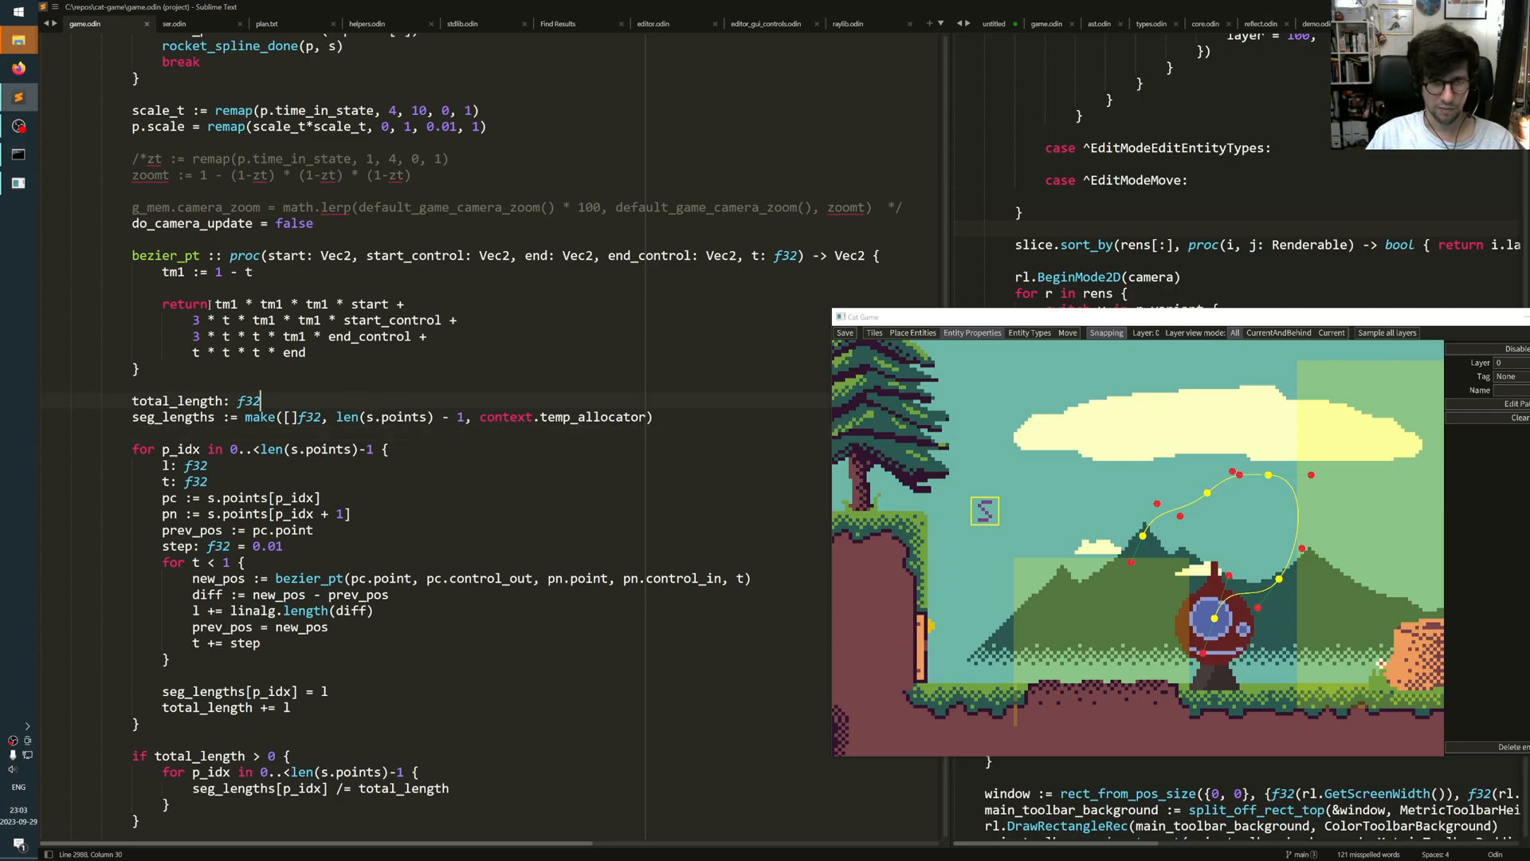
Step: Select bezier_pt's t parameter in game.odin
drag(131, 255, 139, 369)
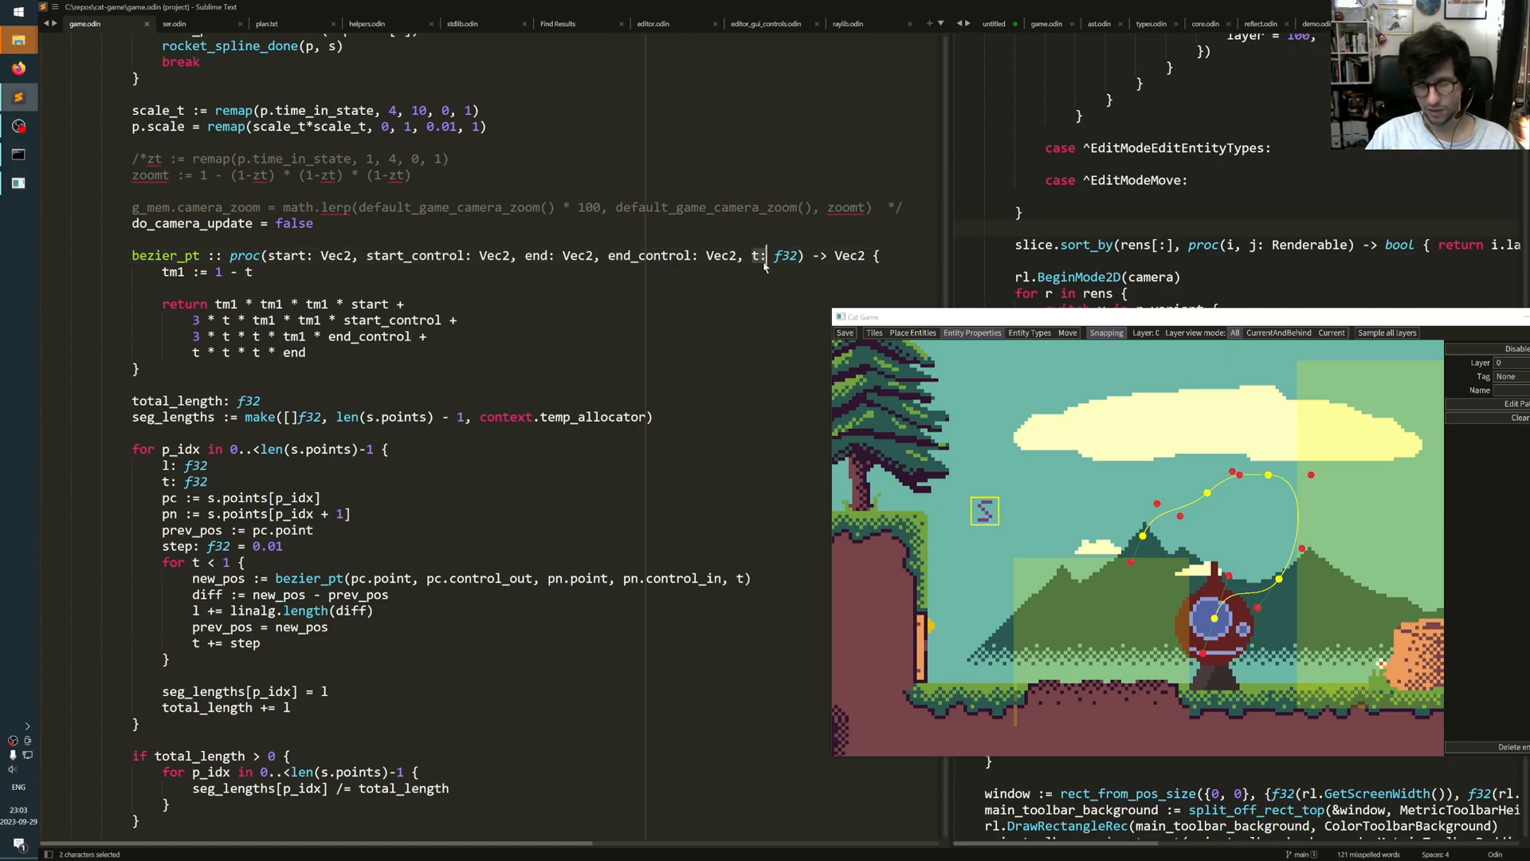
mouse_move(748, 442)
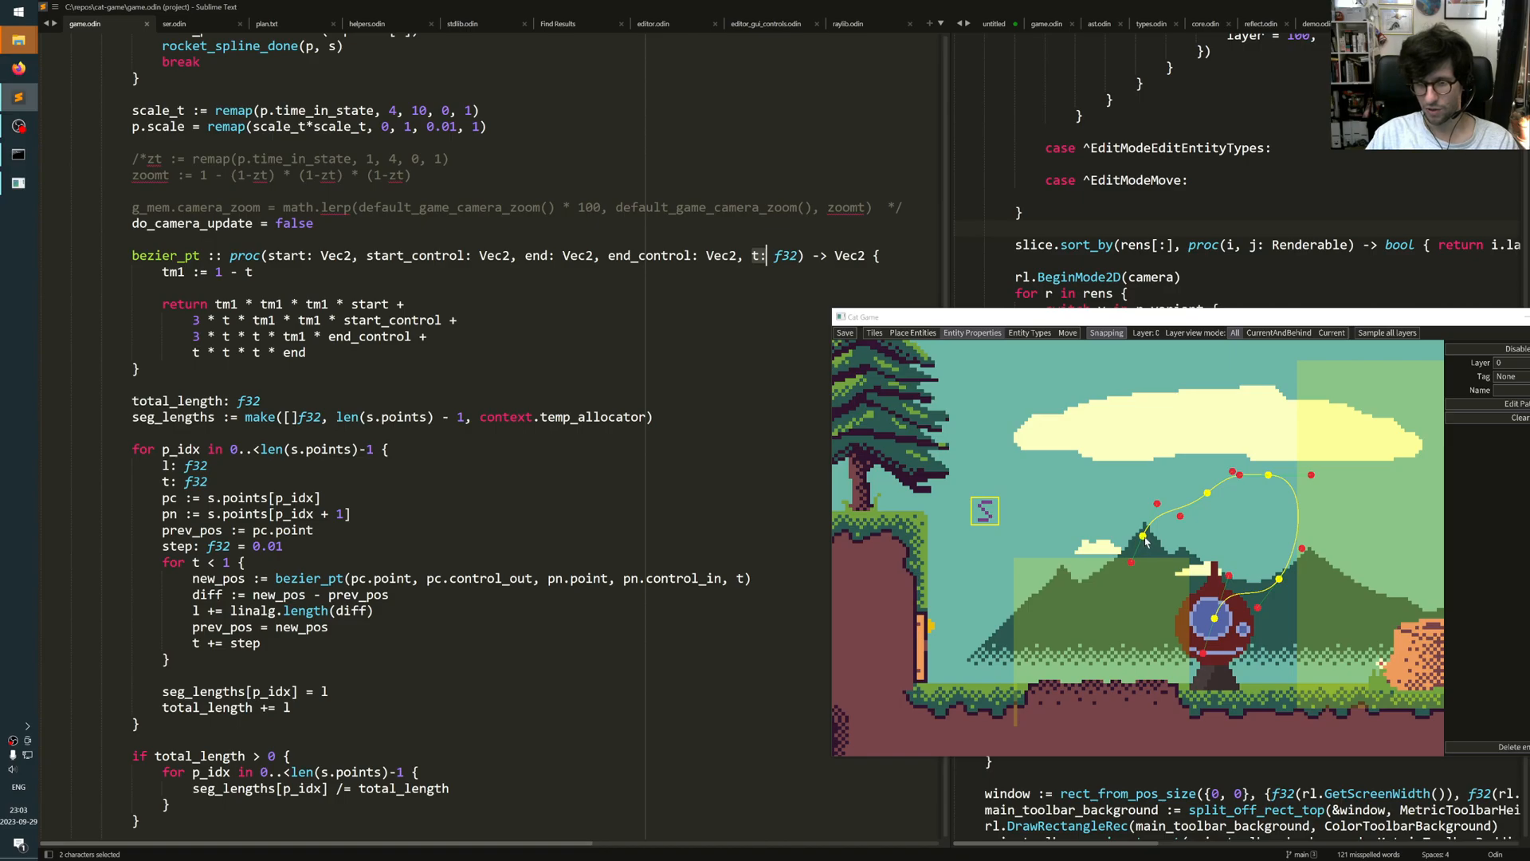
mouse_move(1044, 547)
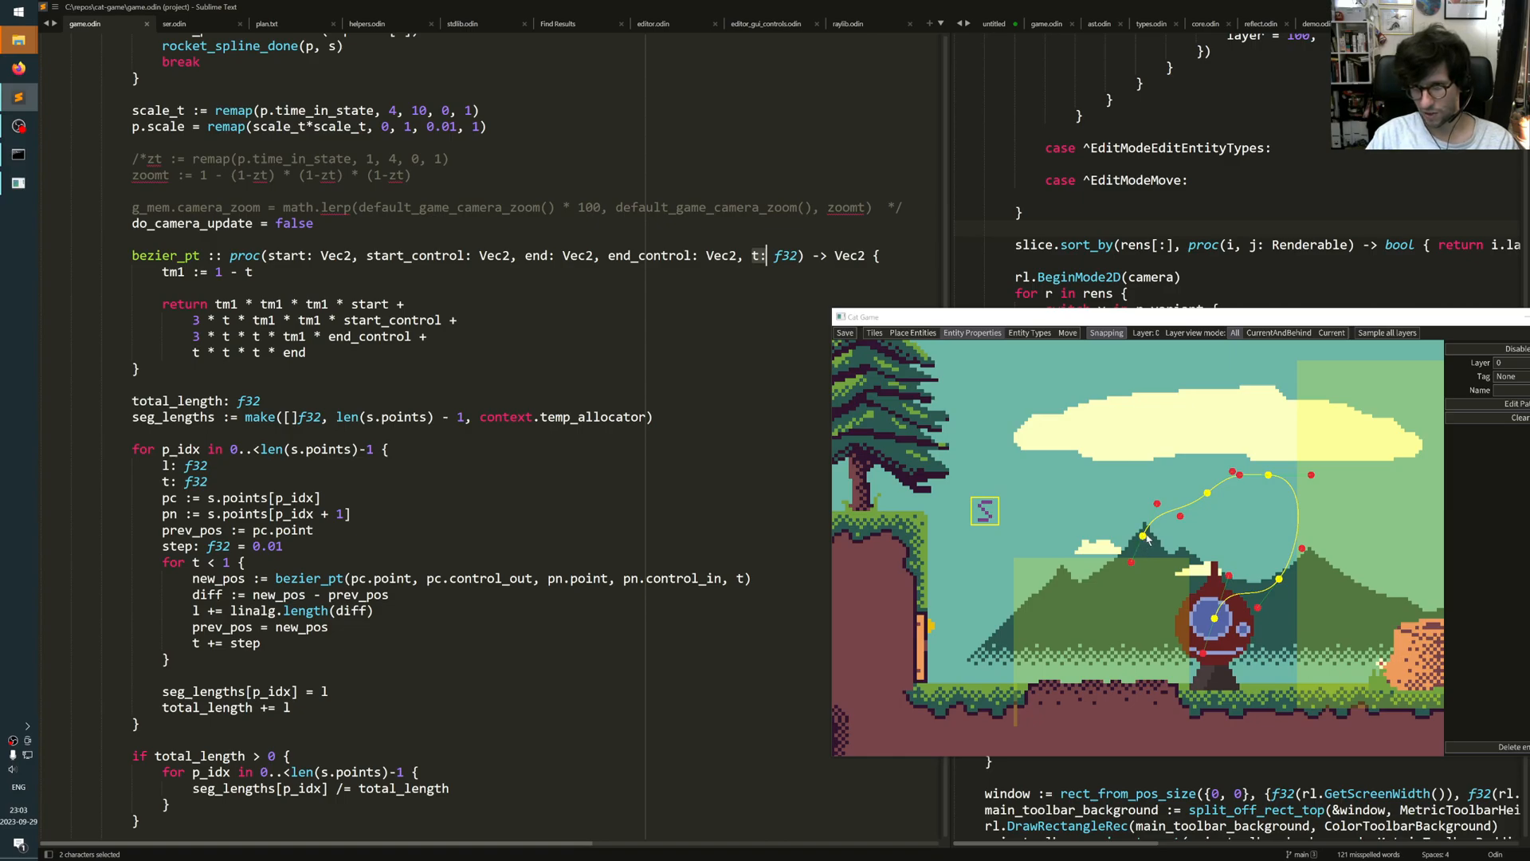
mouse_move(1208, 498)
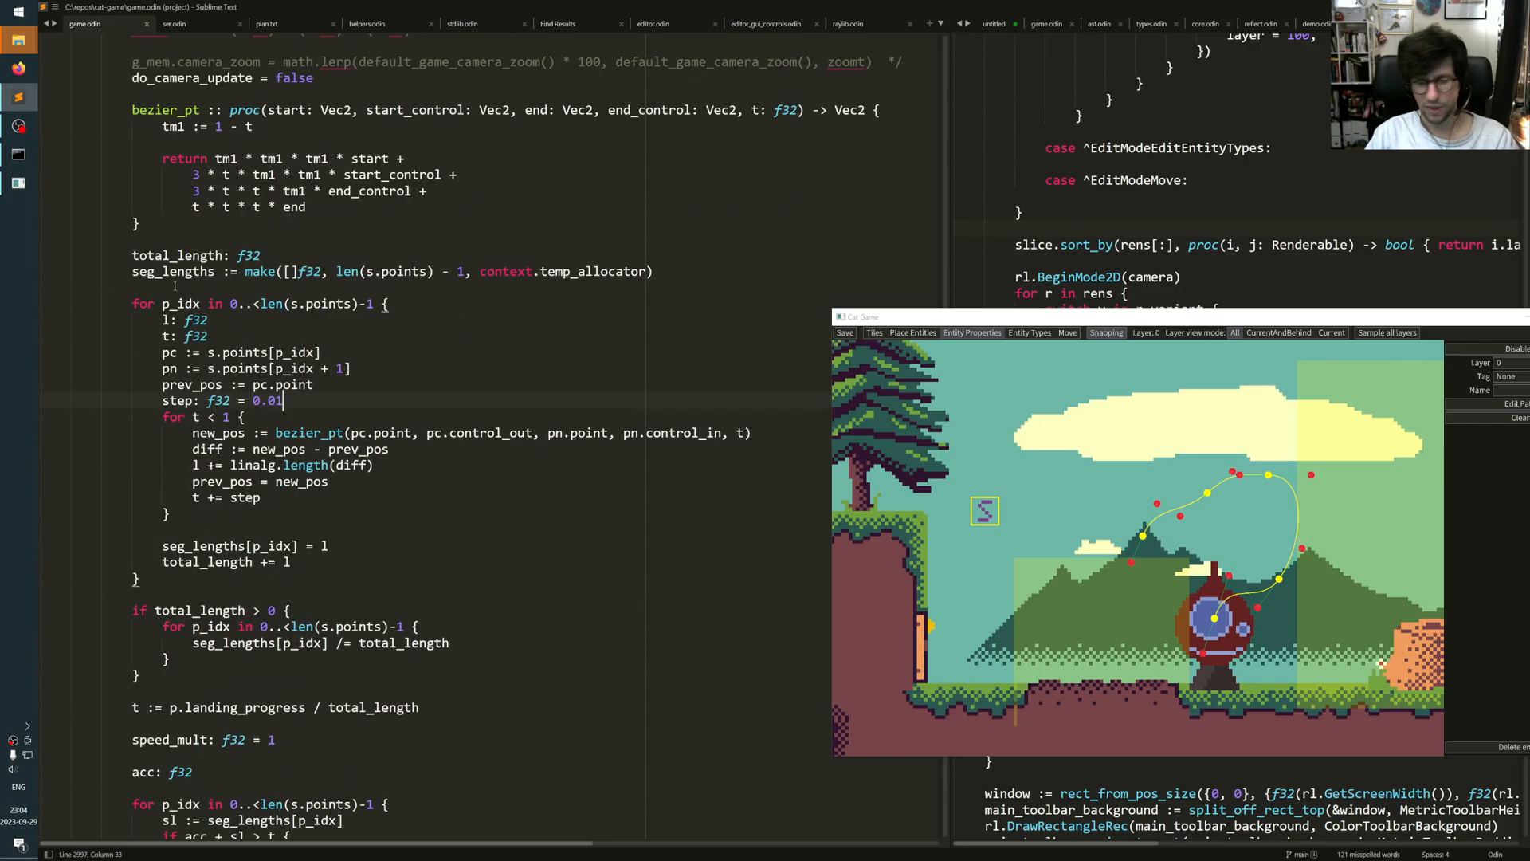
double_click(178, 255)
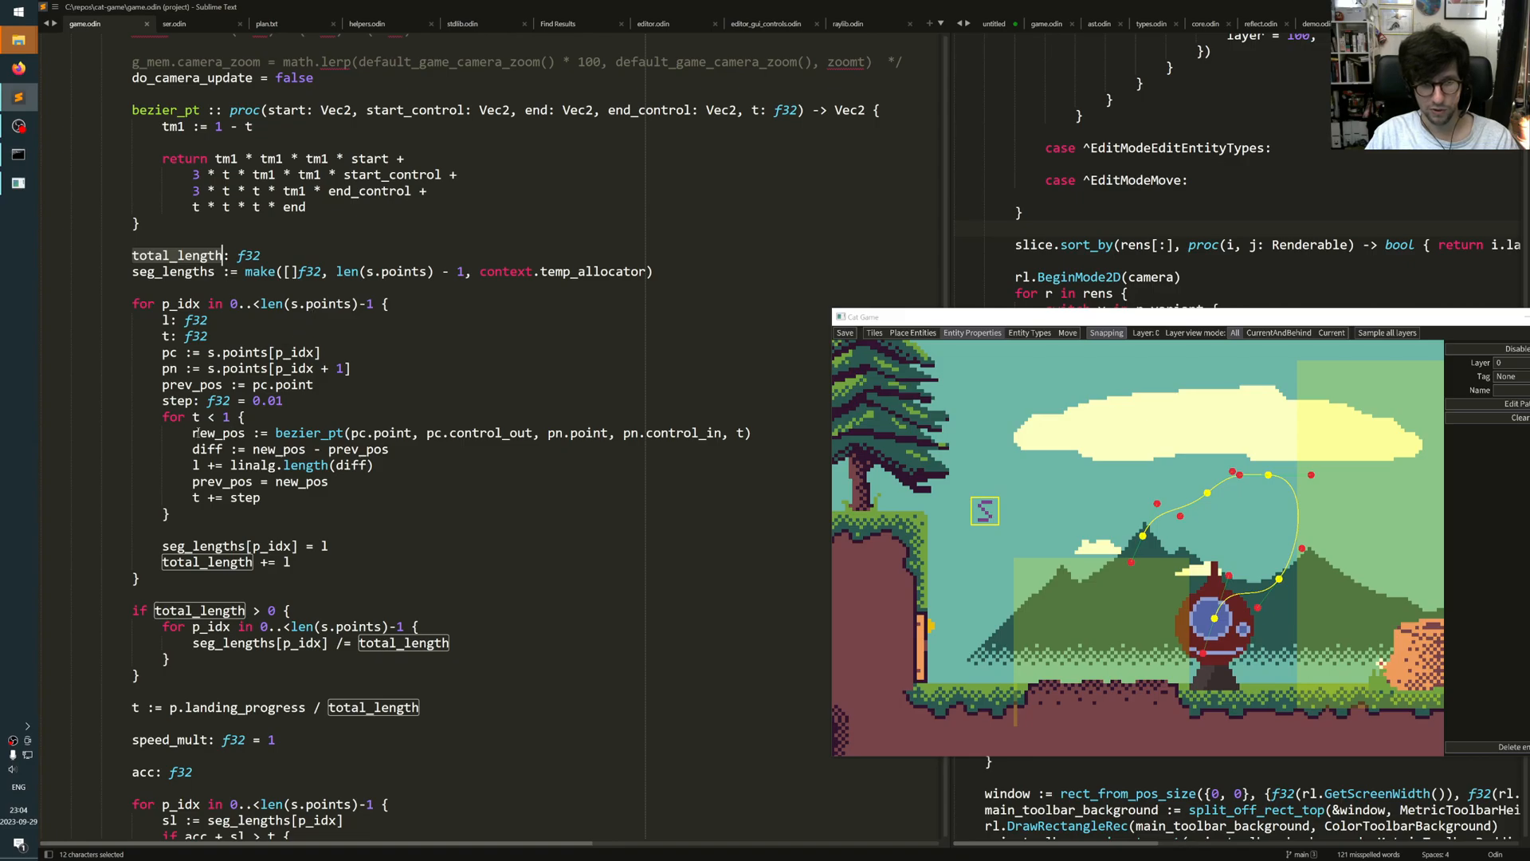
double_click(307, 432)
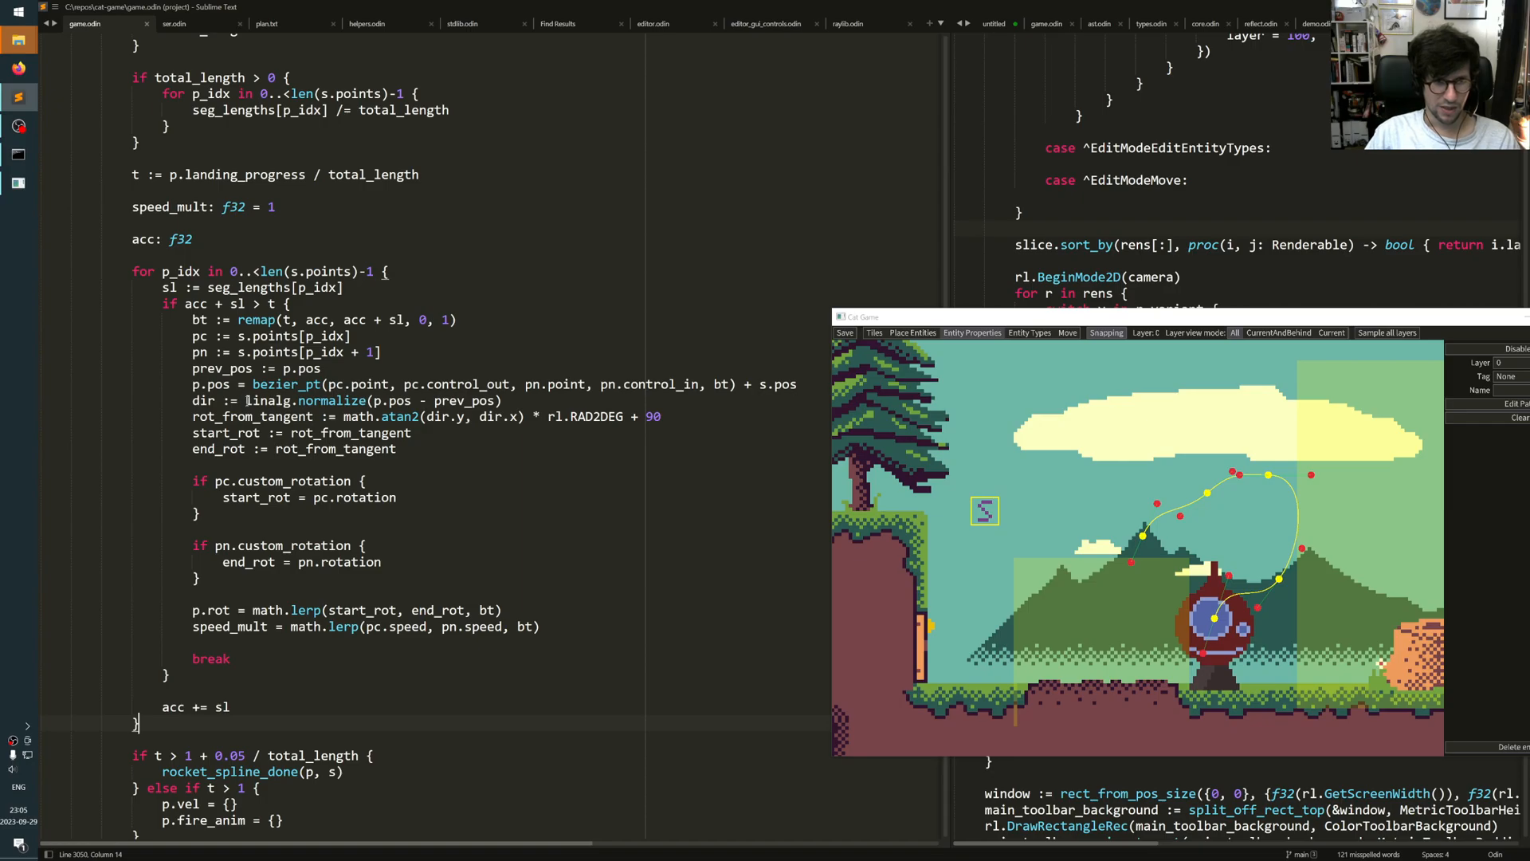
Step: Highlight acc in the game.odin movement loop and show a path point's speed 10 and rotation 0
double_click(209, 383)
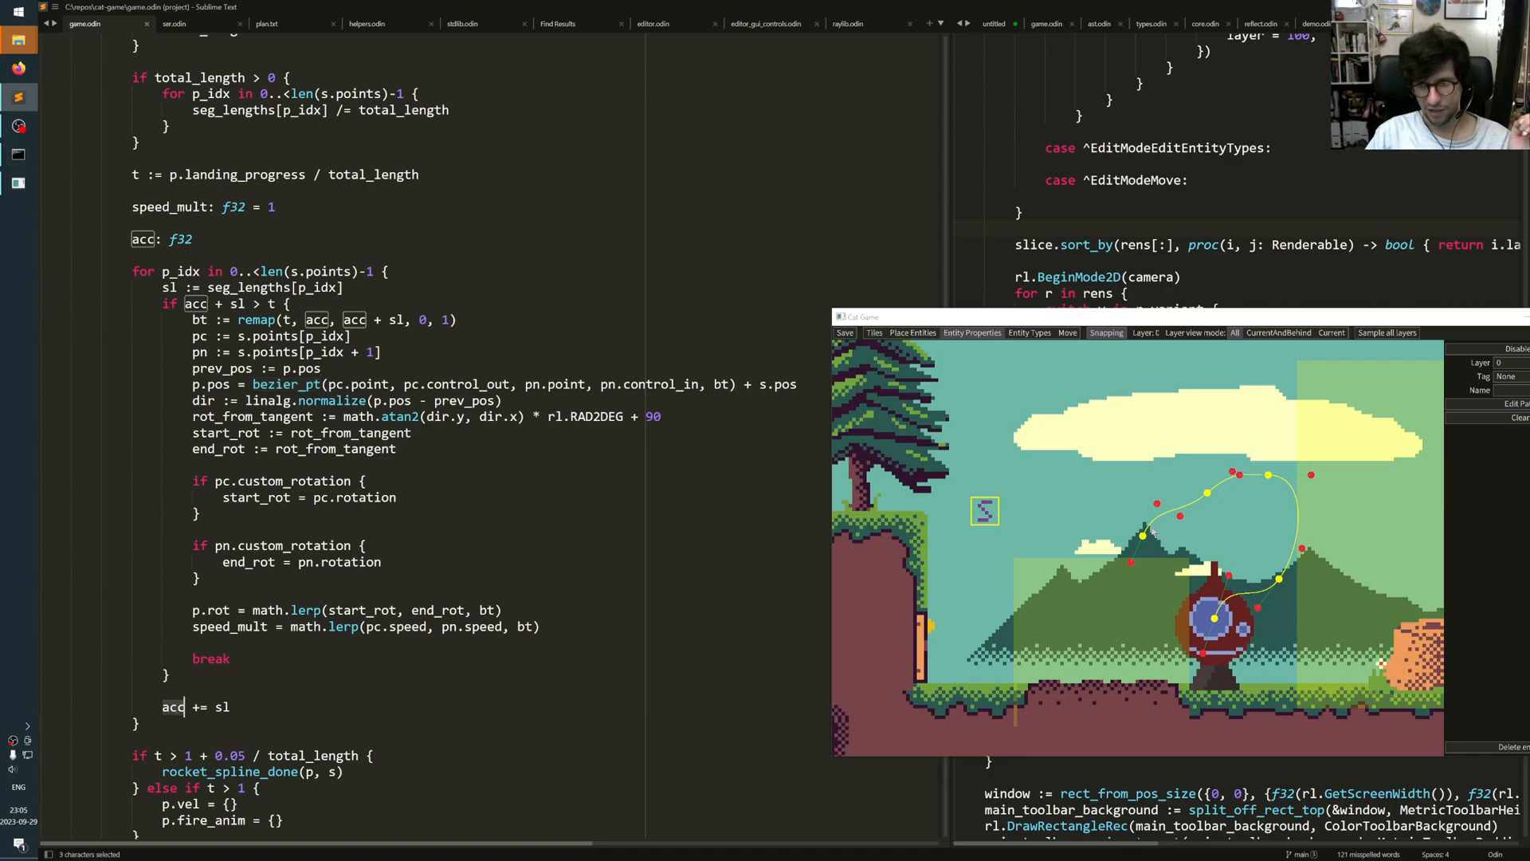
mouse_move(1152, 546)
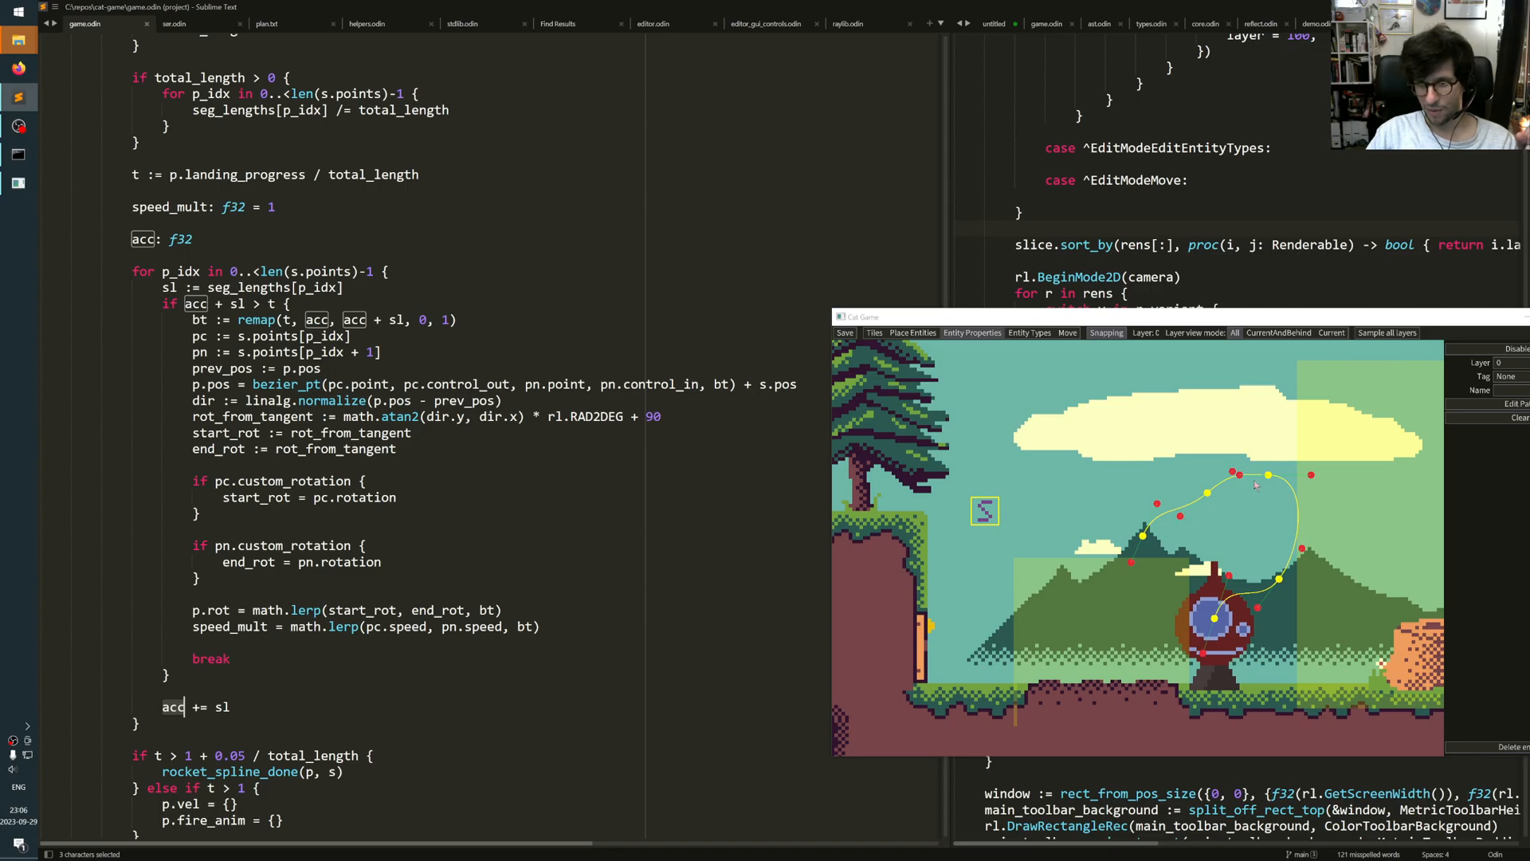
mouse_move(1265, 478)
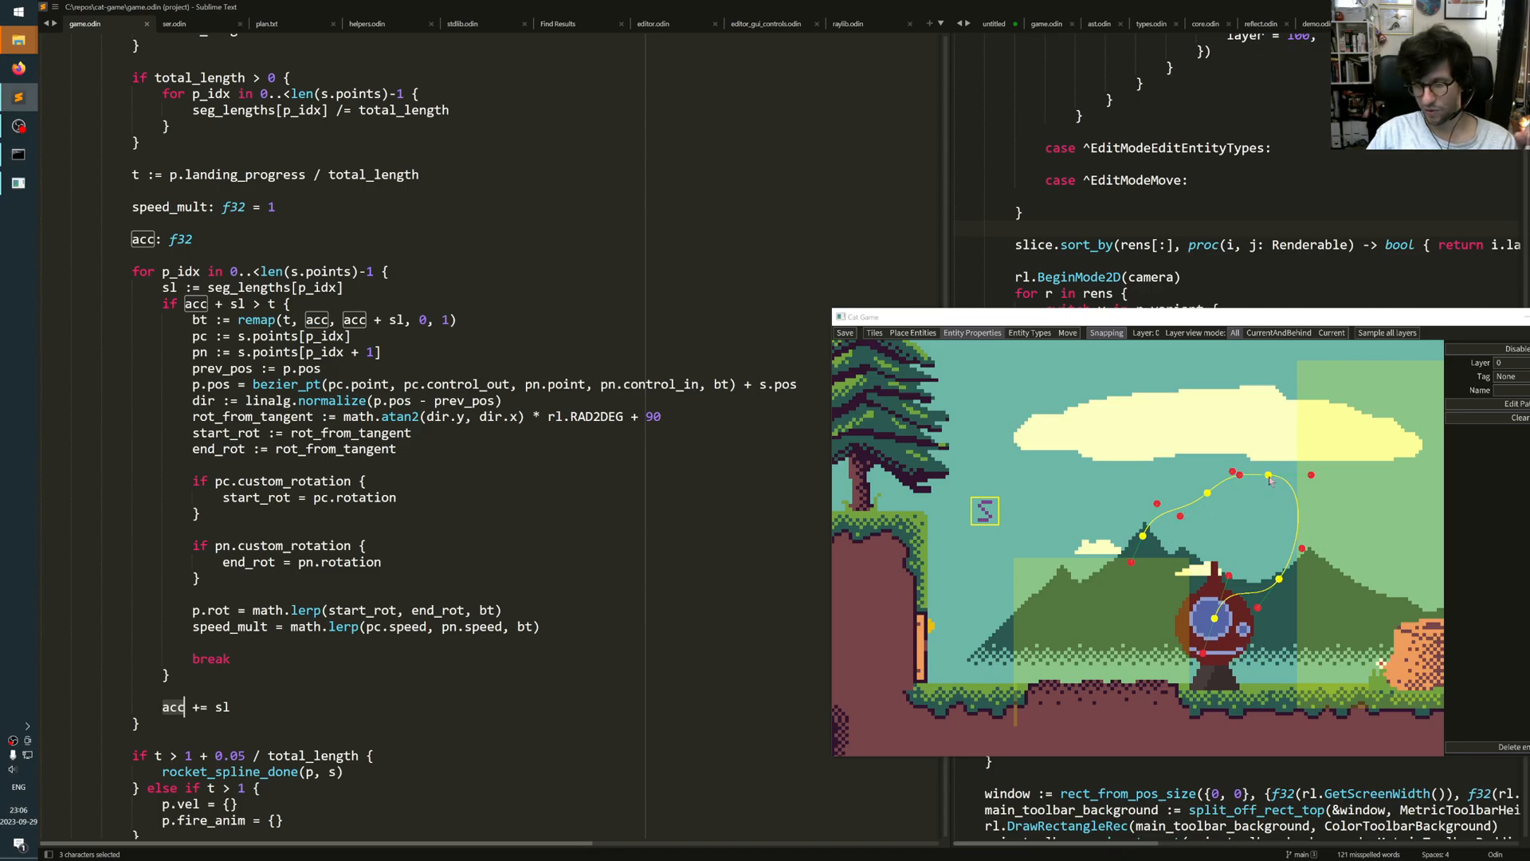
mouse_move(1290, 575)
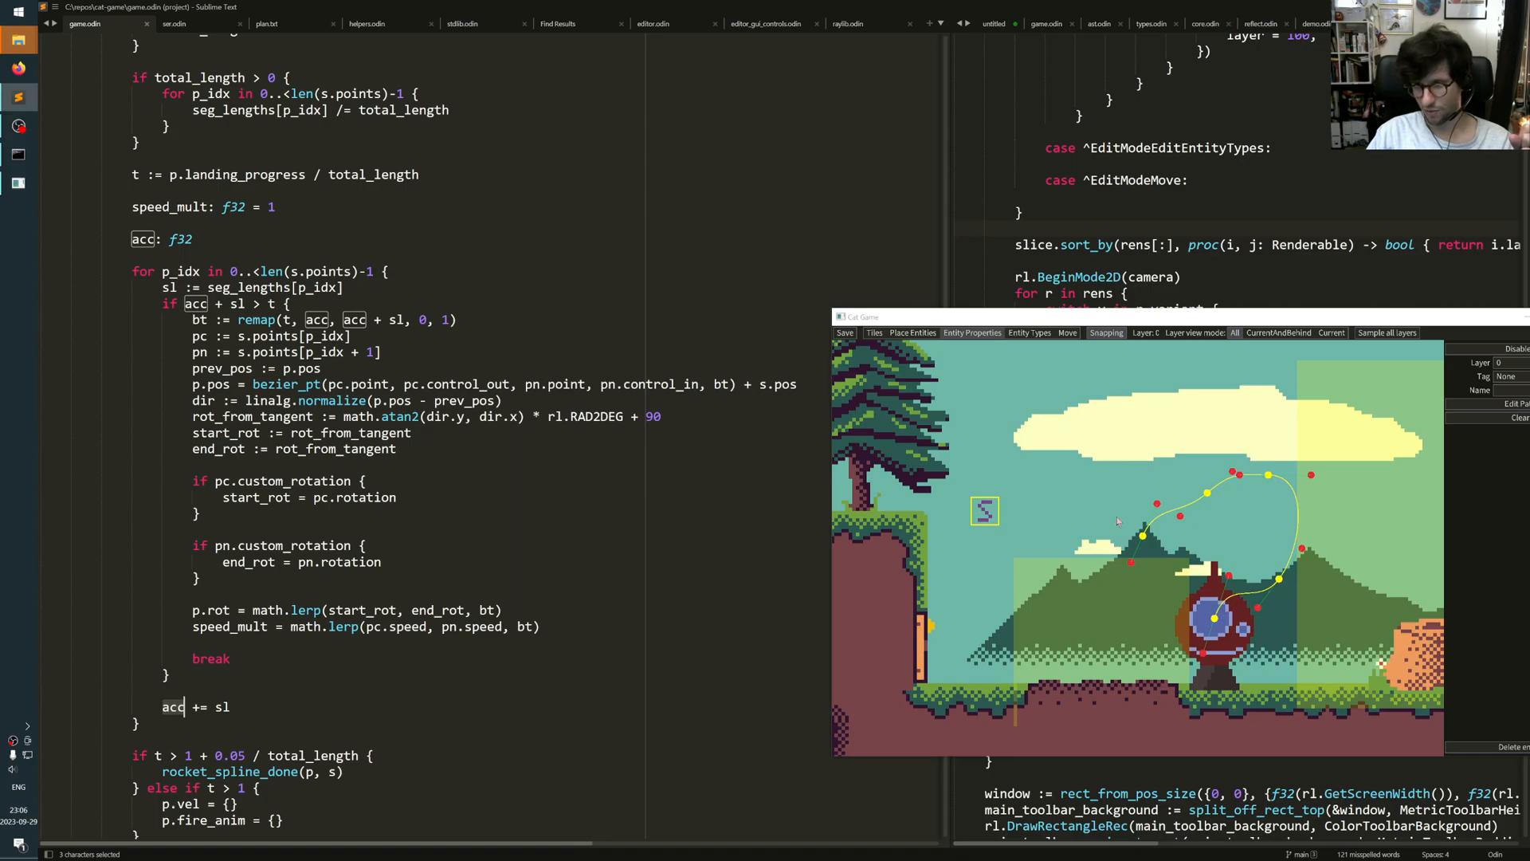
mouse_move(1296, 571)
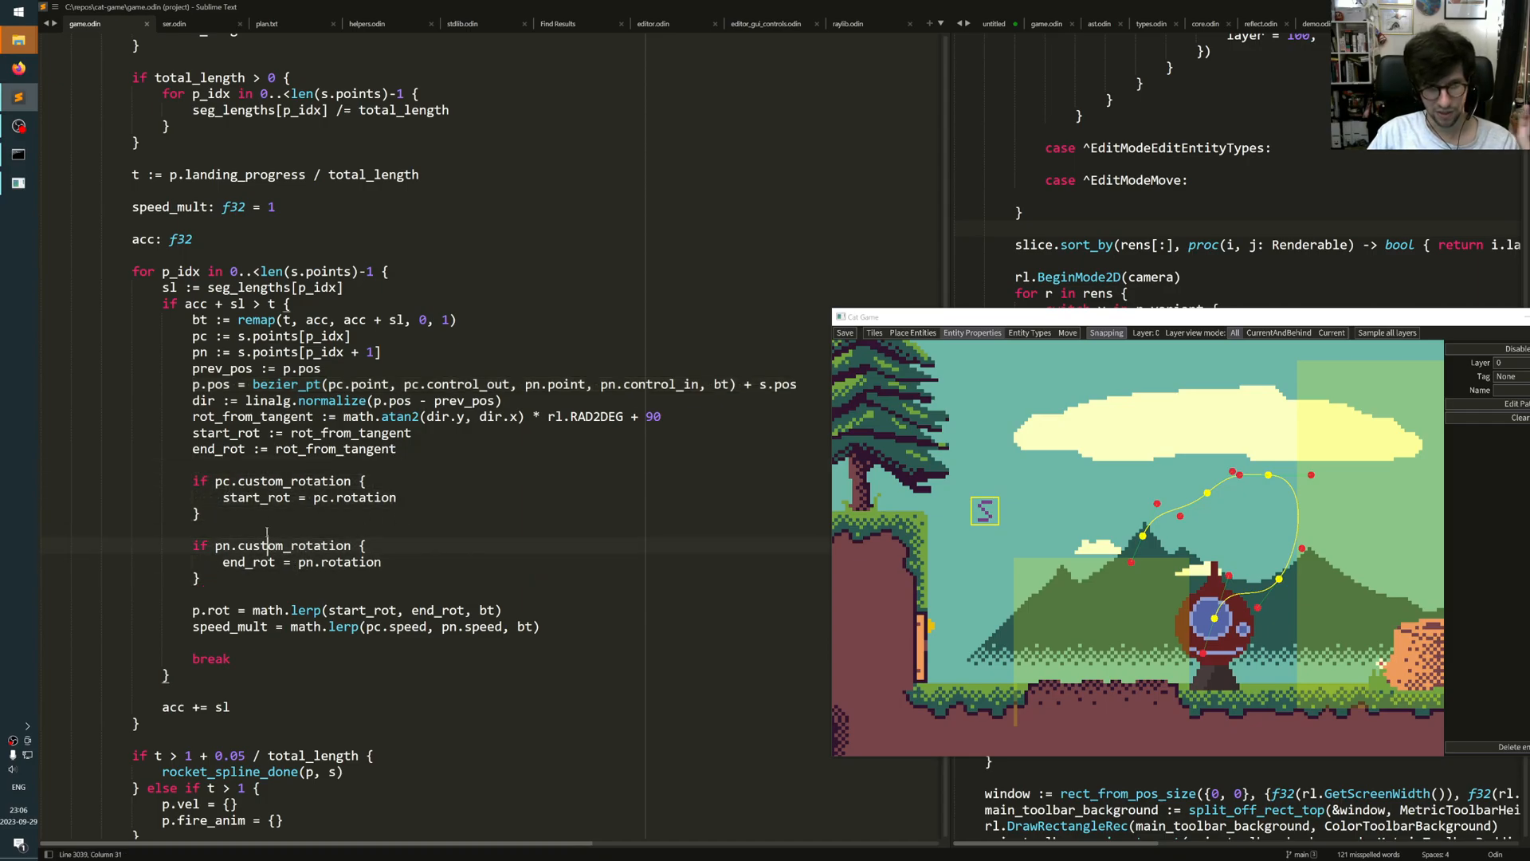
mouse_move(847, 436)
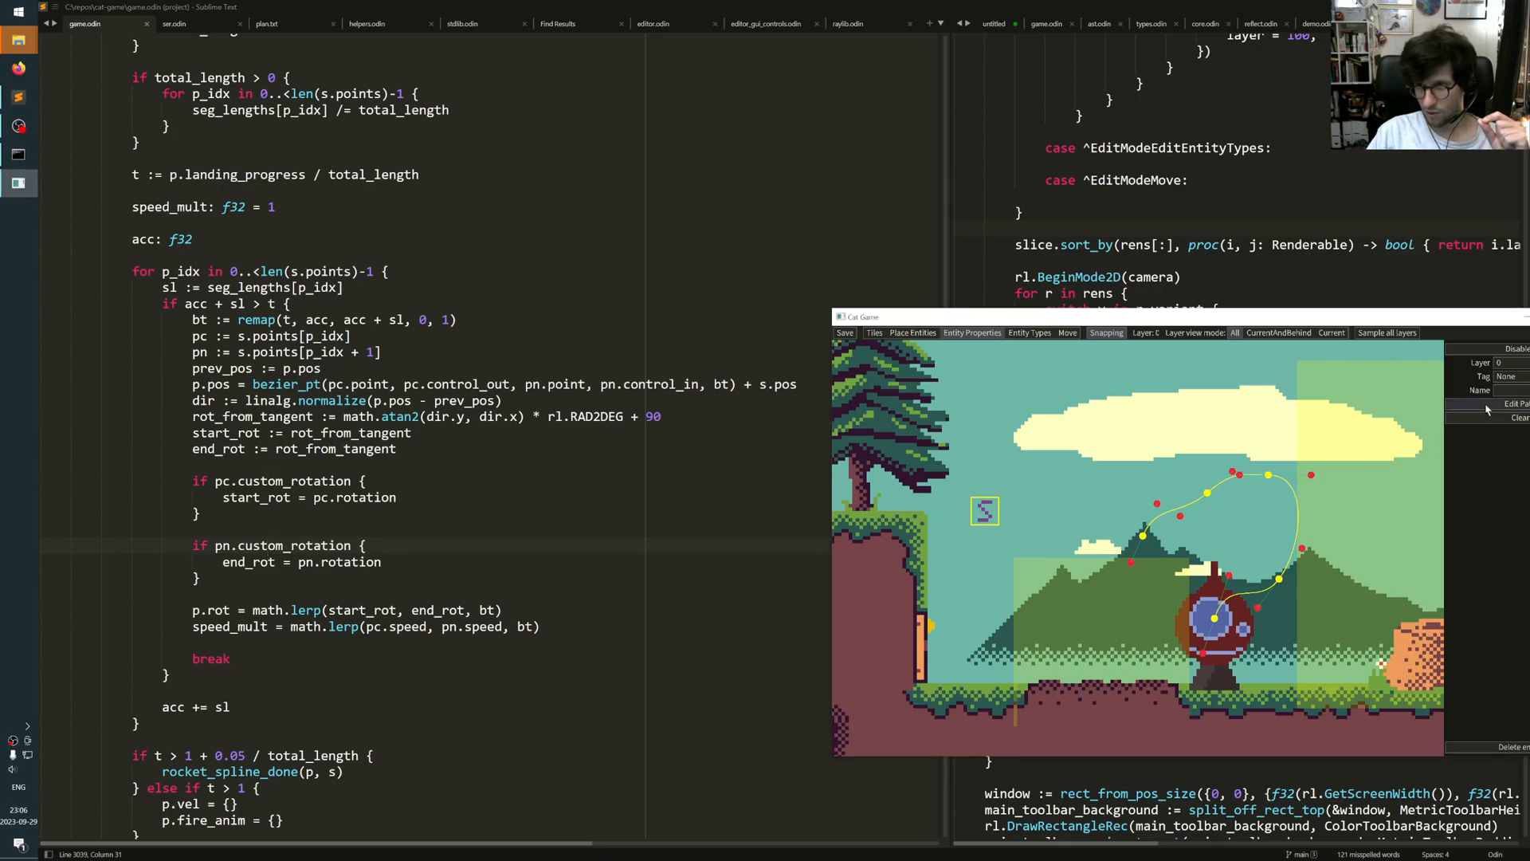
click(1266, 474)
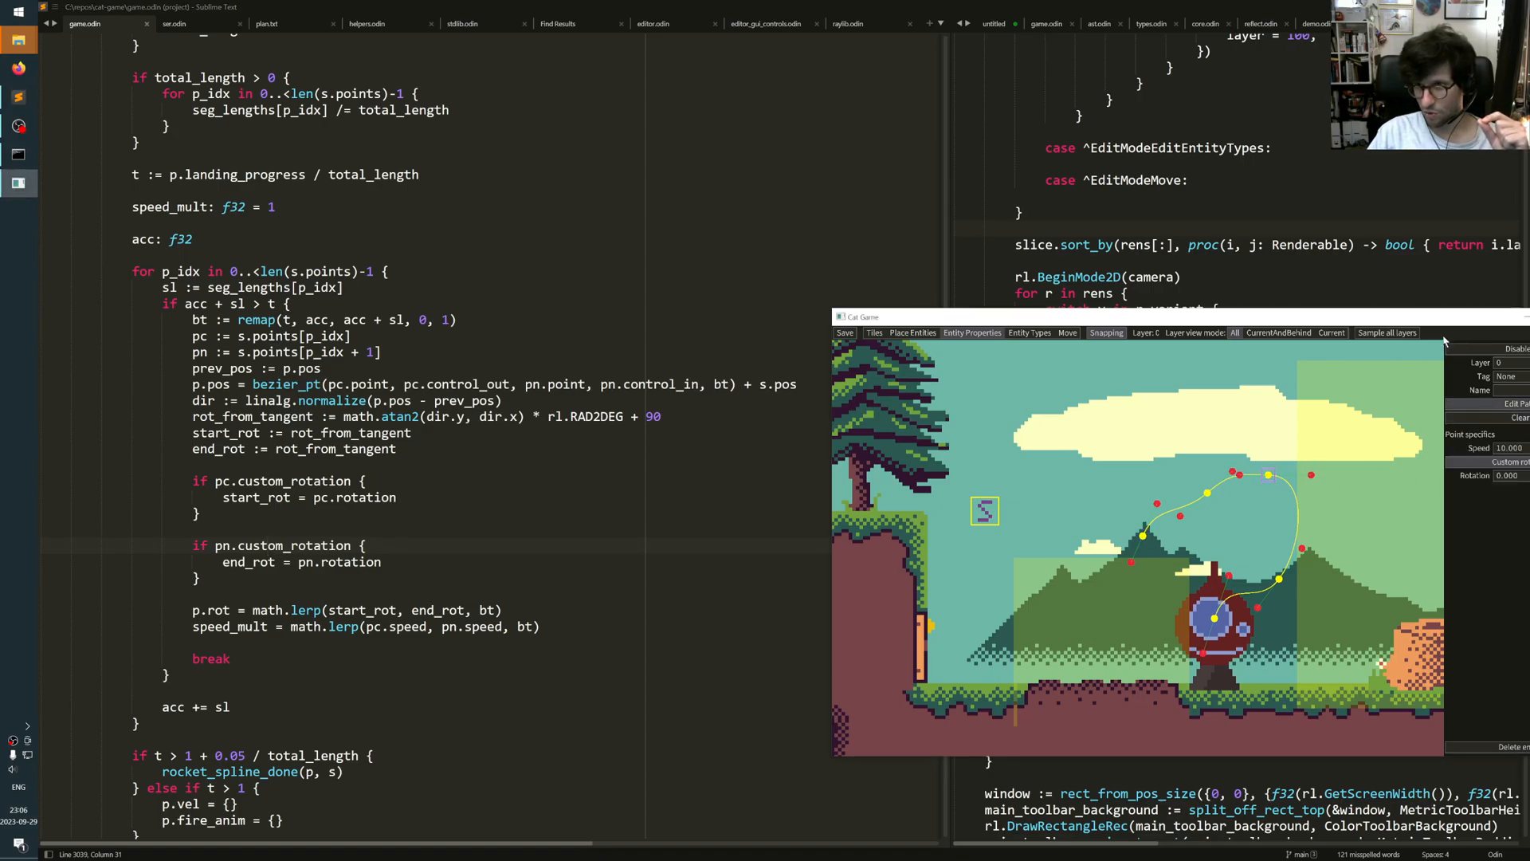